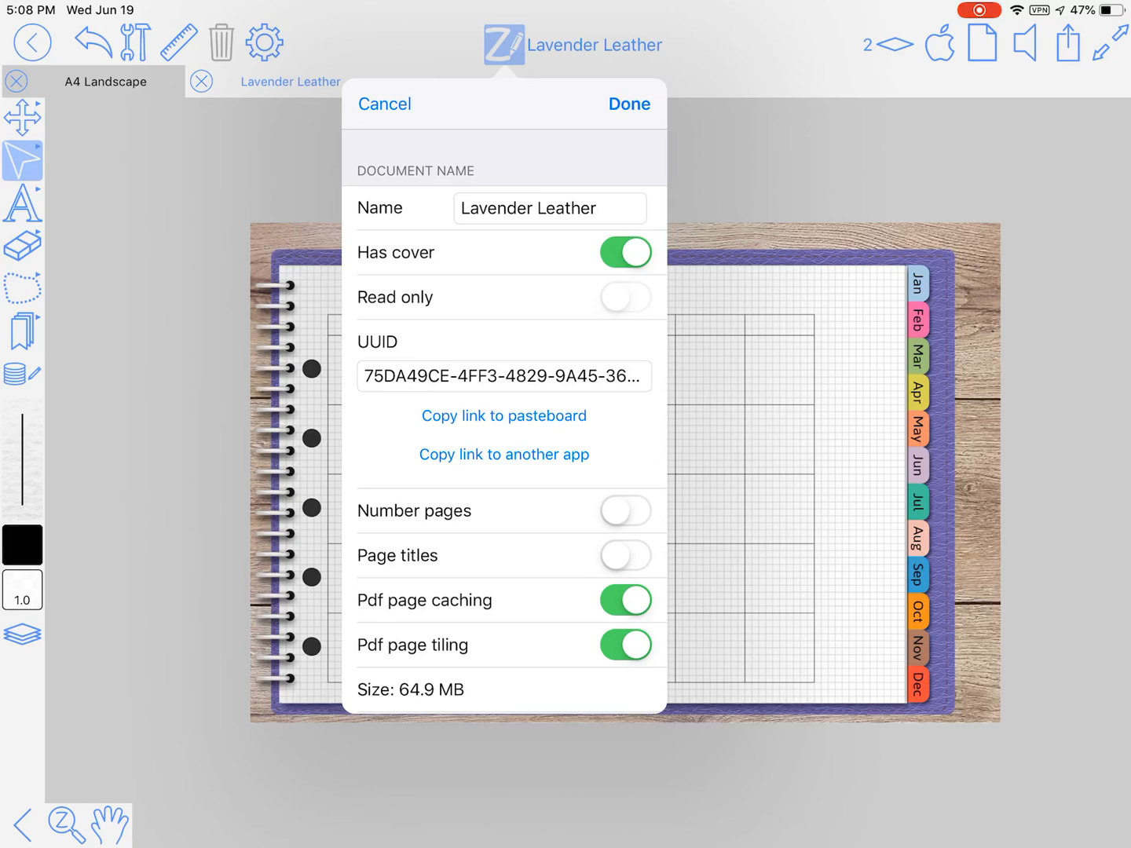
Dismiss the Lavender Leather planner's properties popover and return to the document library
click(628, 104)
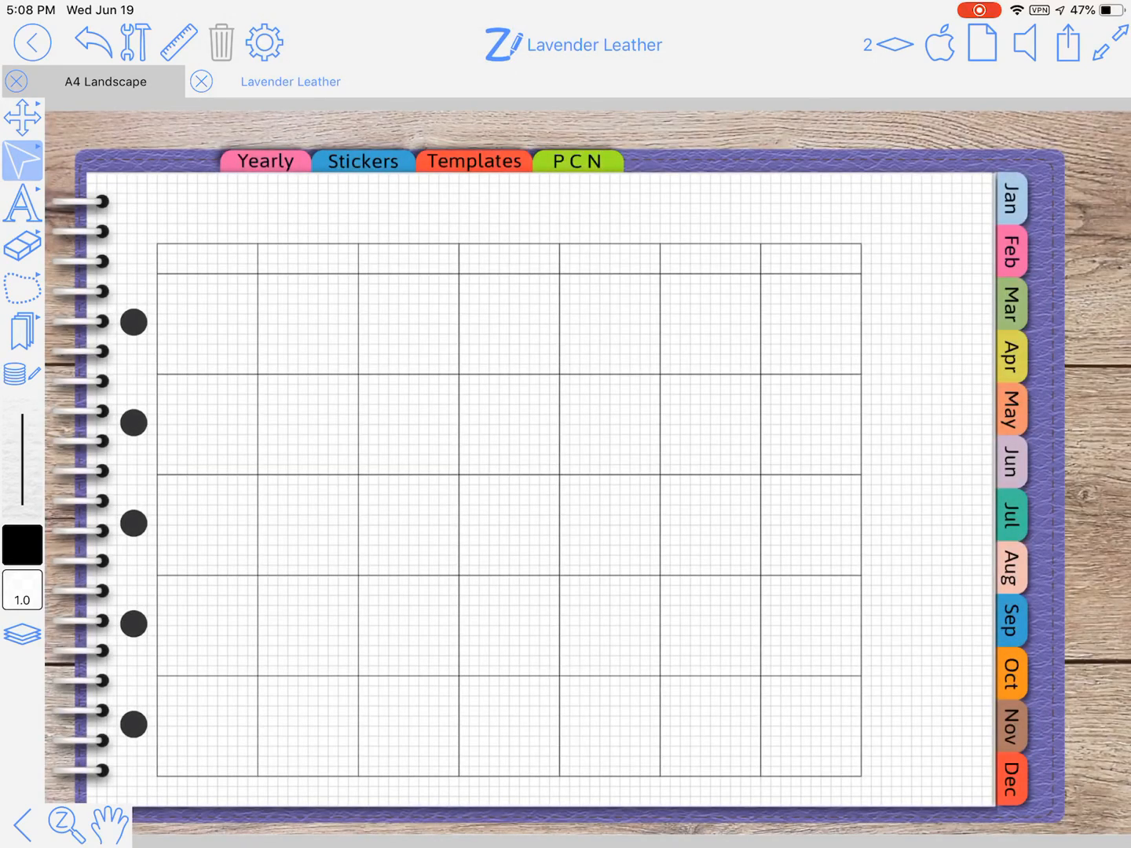
click(32, 42)
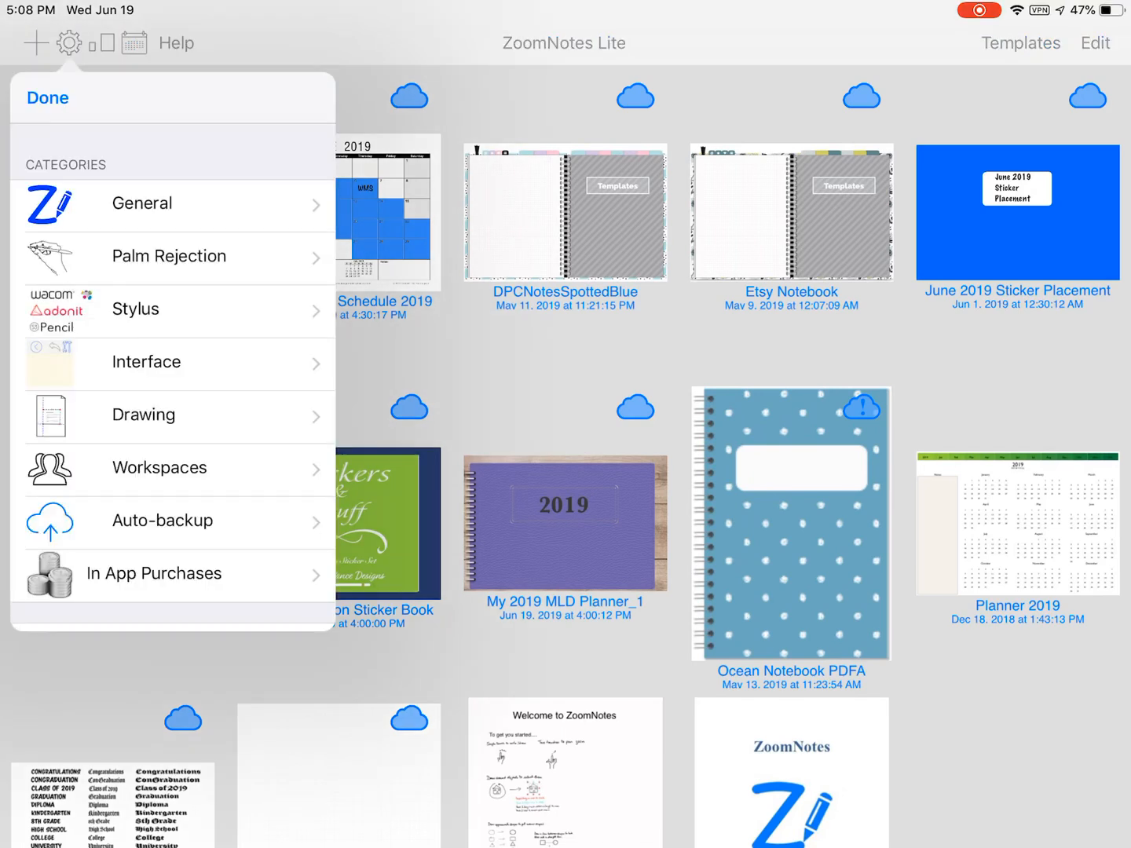
click(146, 362)
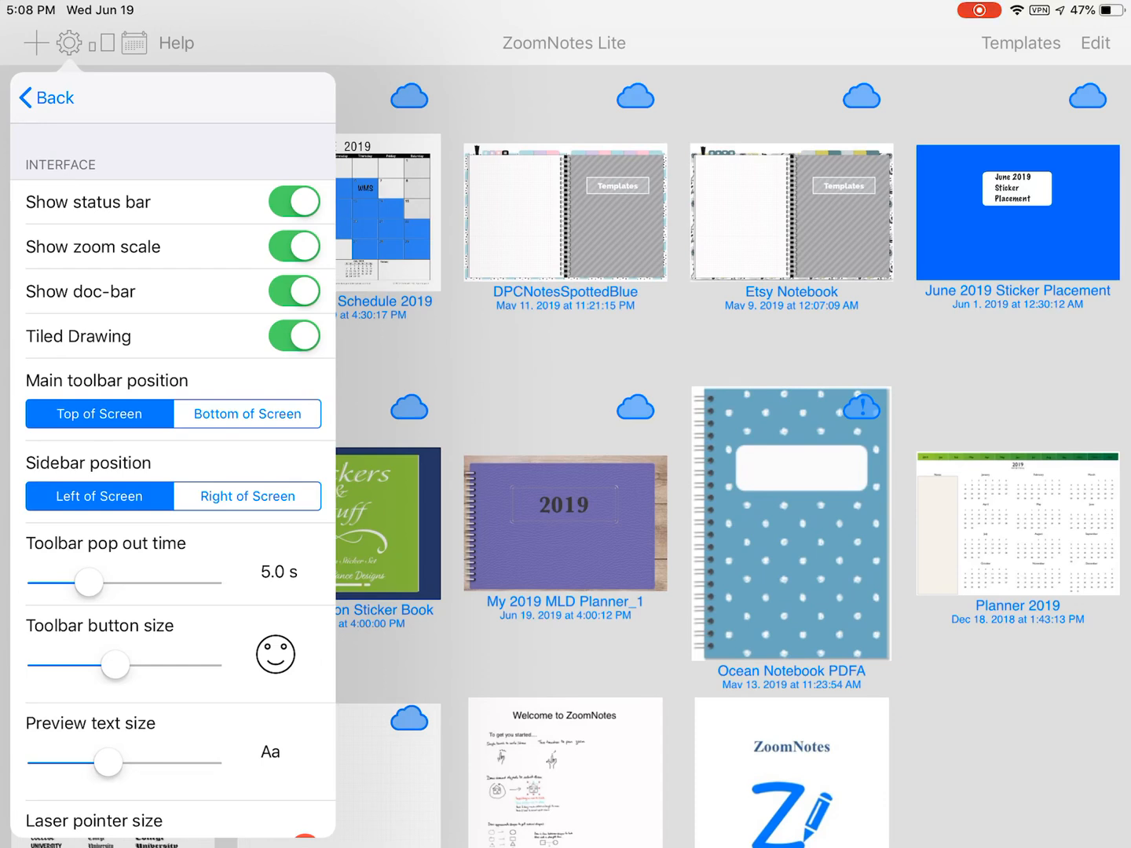
click(46, 97)
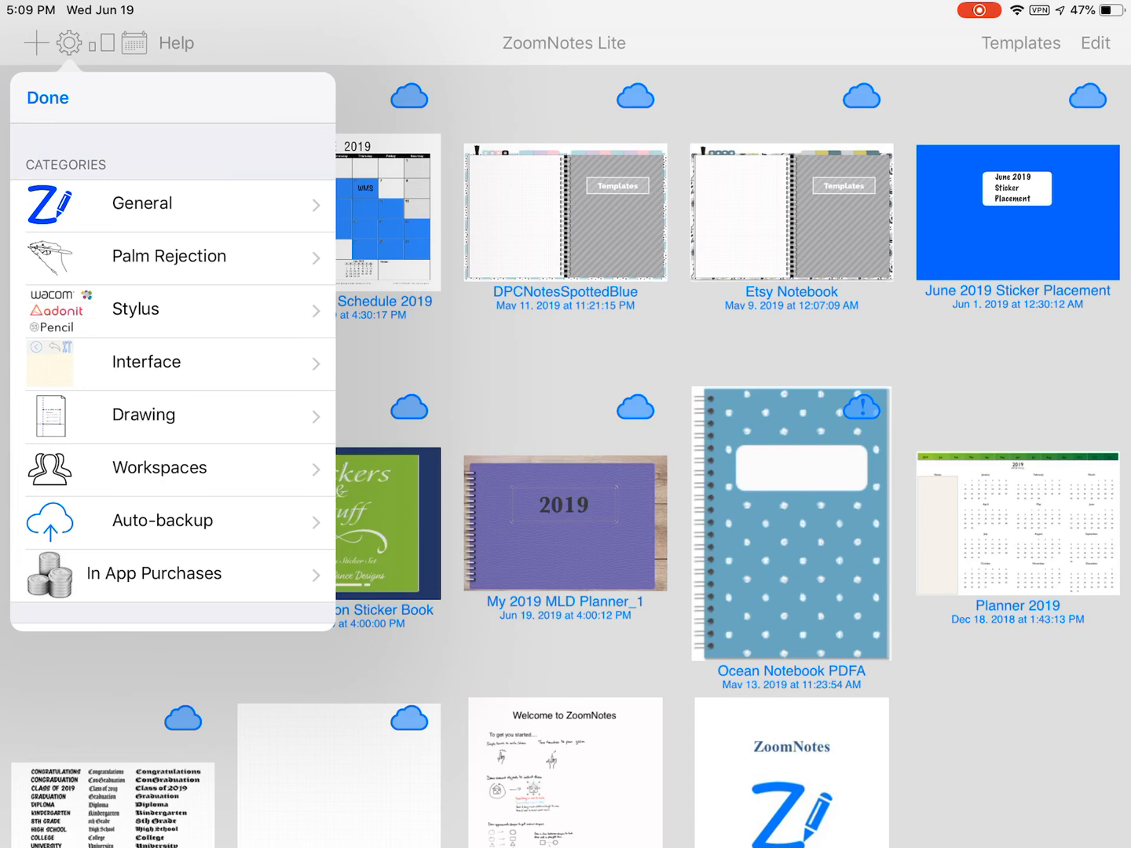
In Workspaces > User interface, set tool buttons to 6 and switch off the Sound button
click(157, 467)
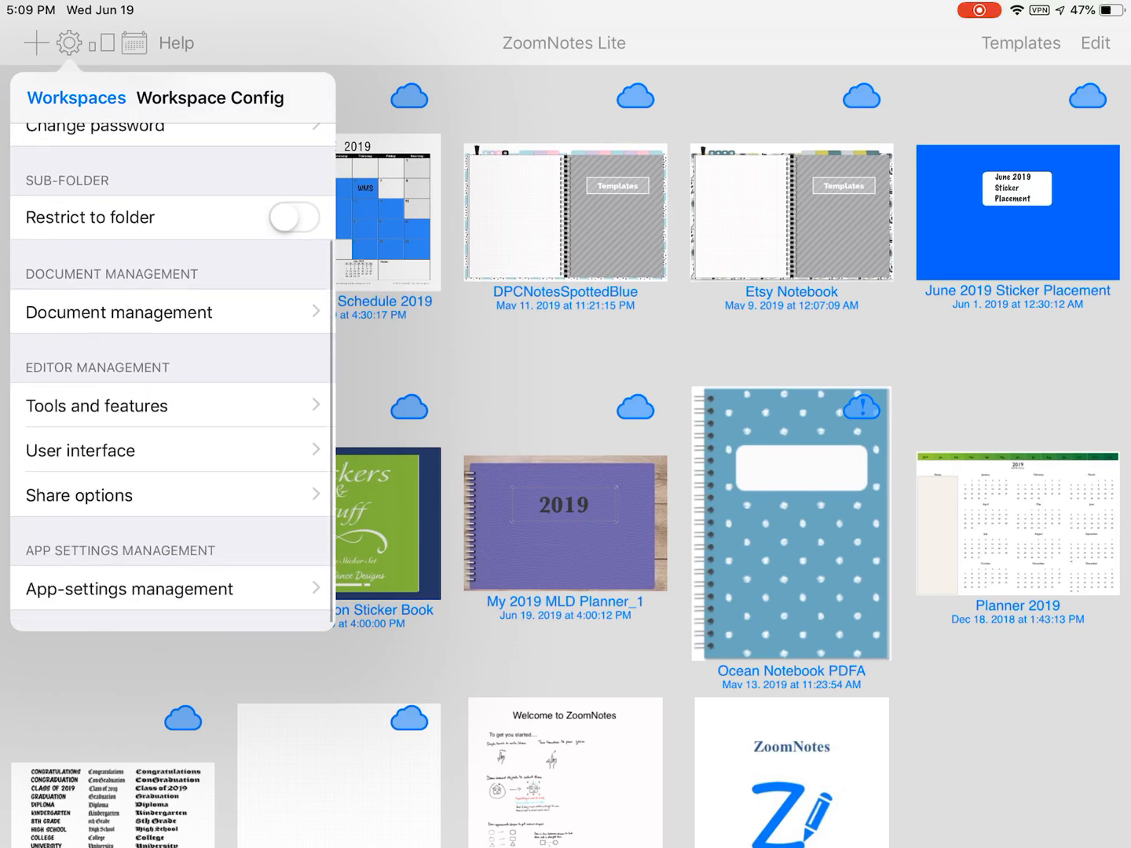
click(80, 450)
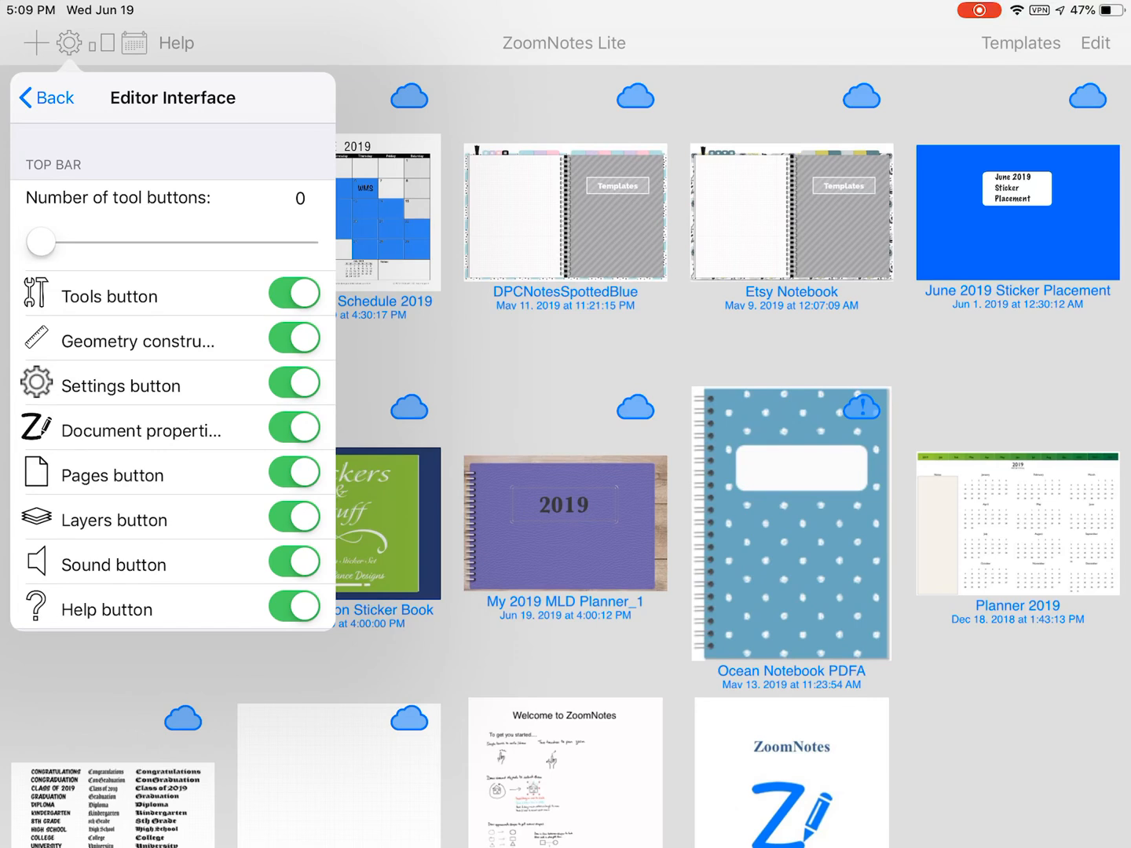
drag(42, 242, 305, 242)
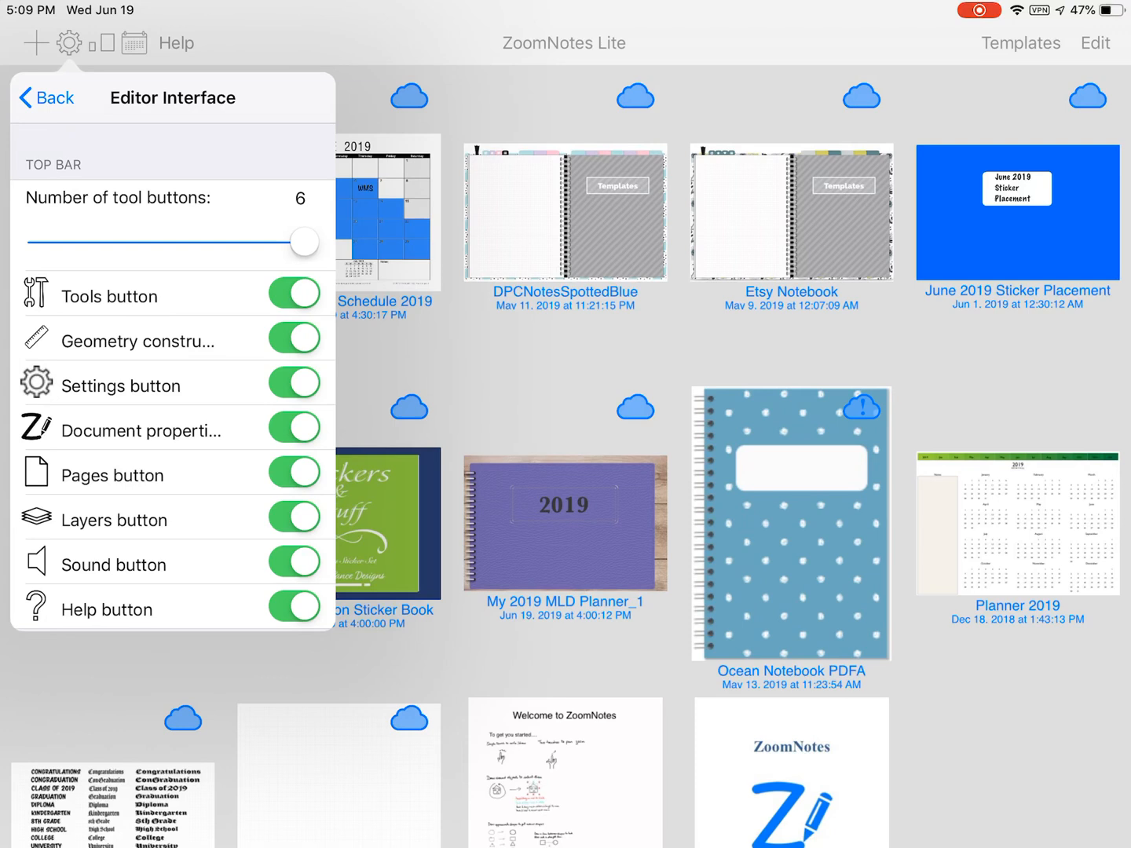
click(295, 561)
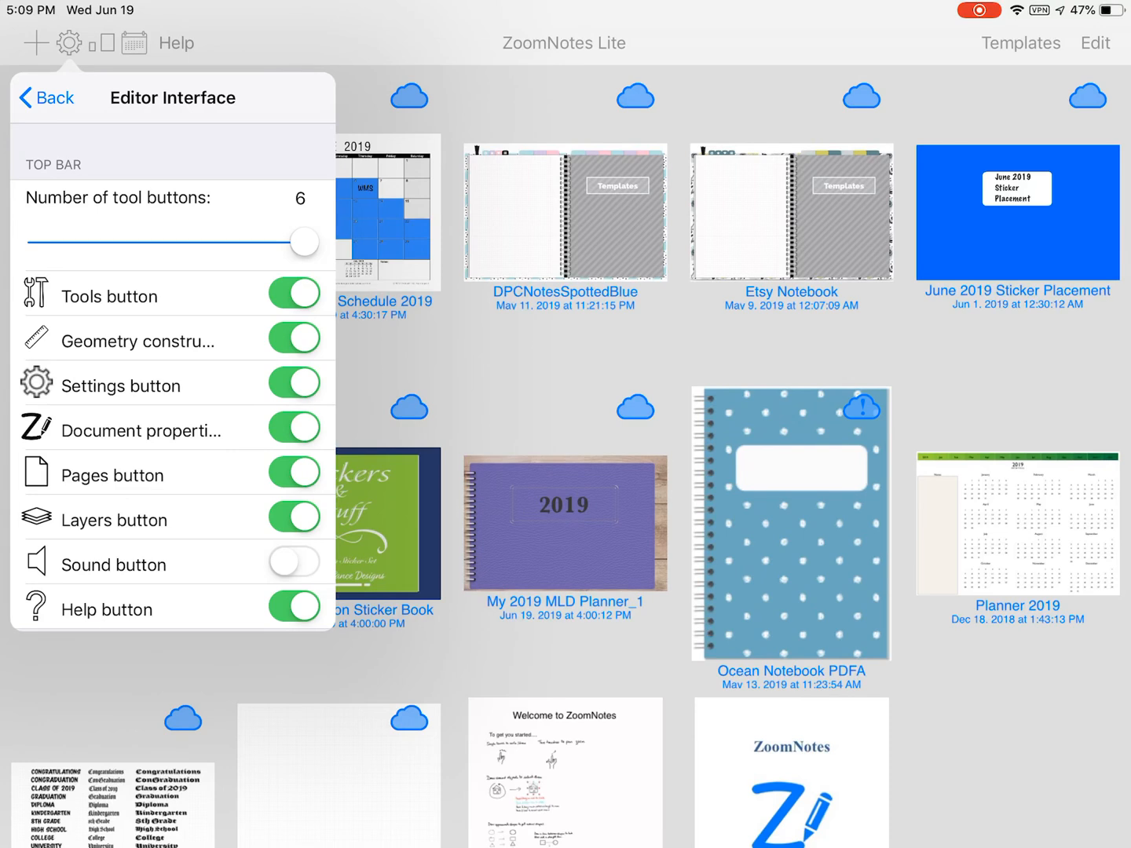
click(294, 428)
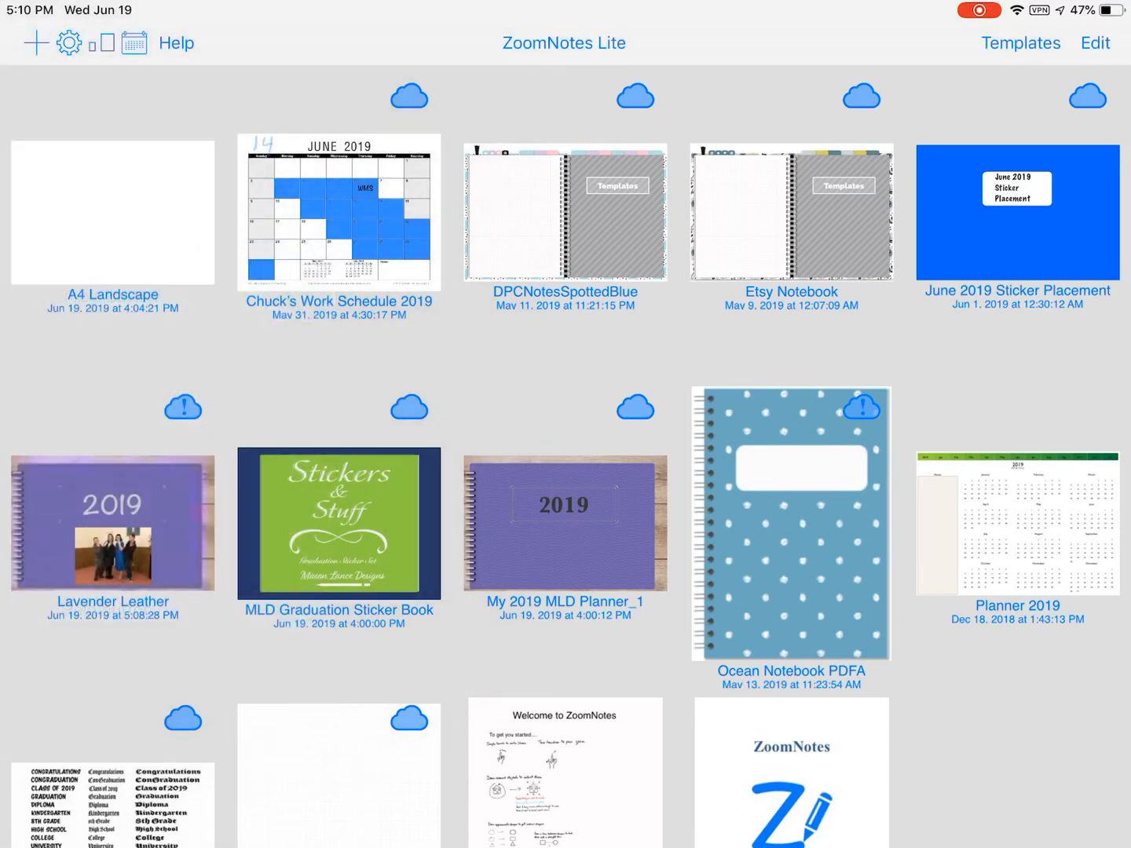
click(176, 42)
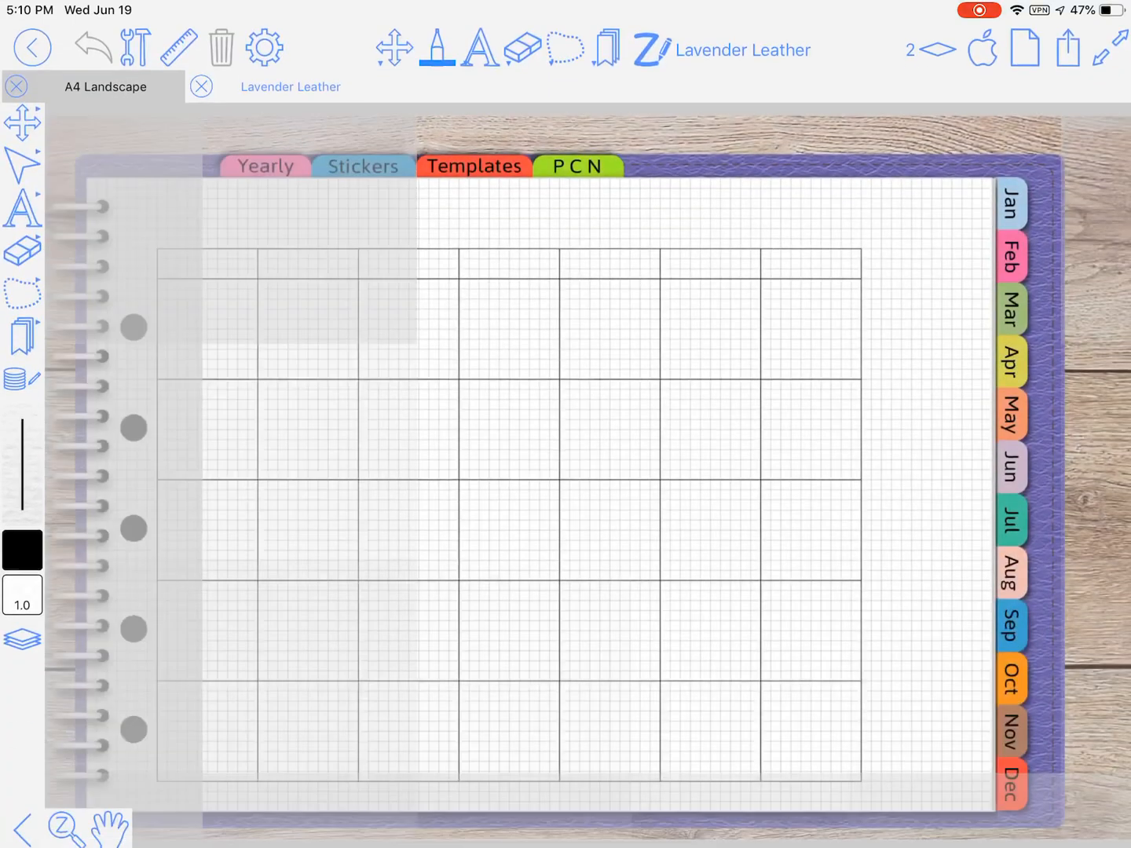
click(651, 49)
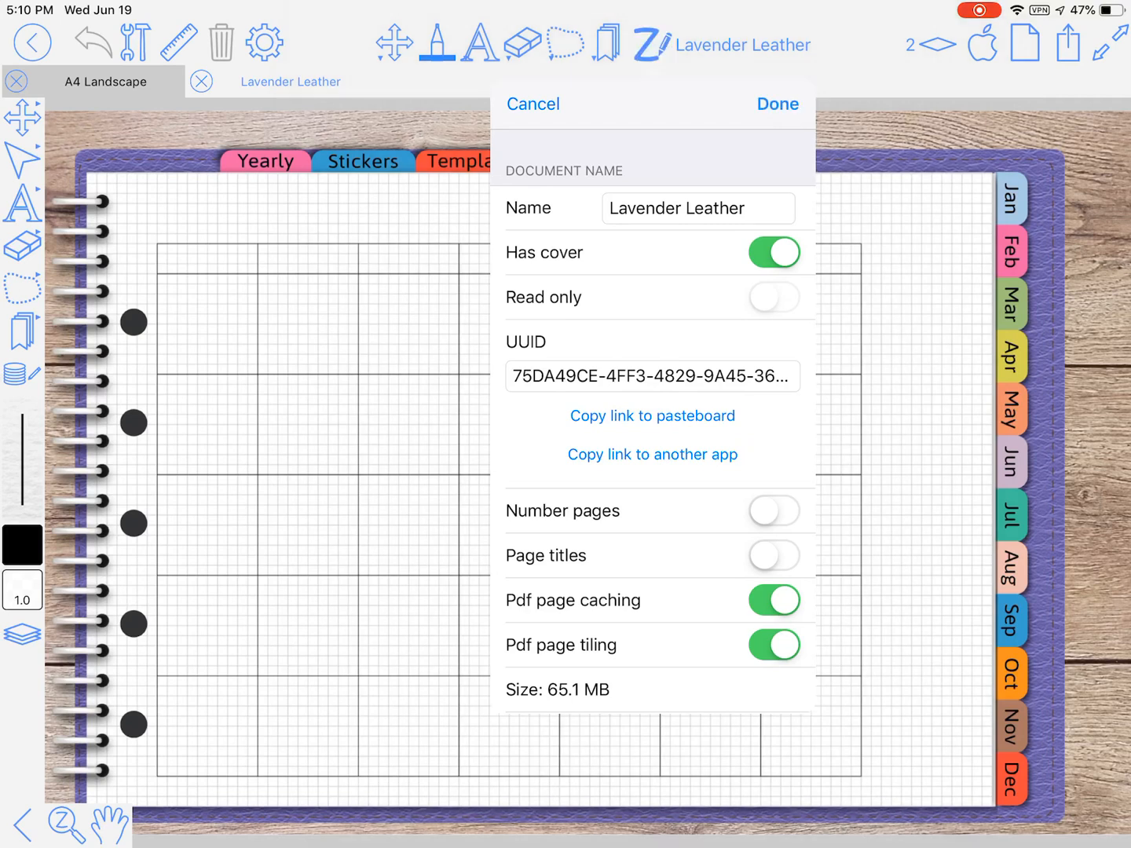
click(777, 104)
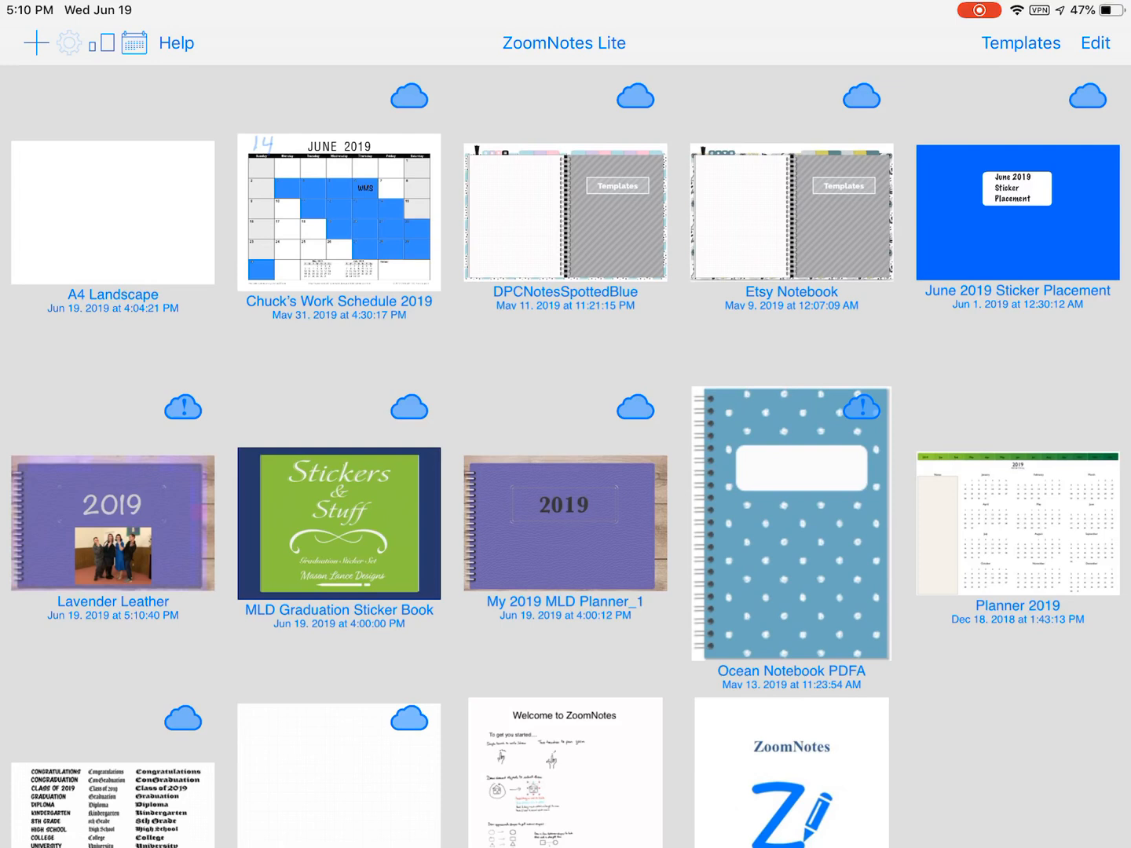
click(69, 43)
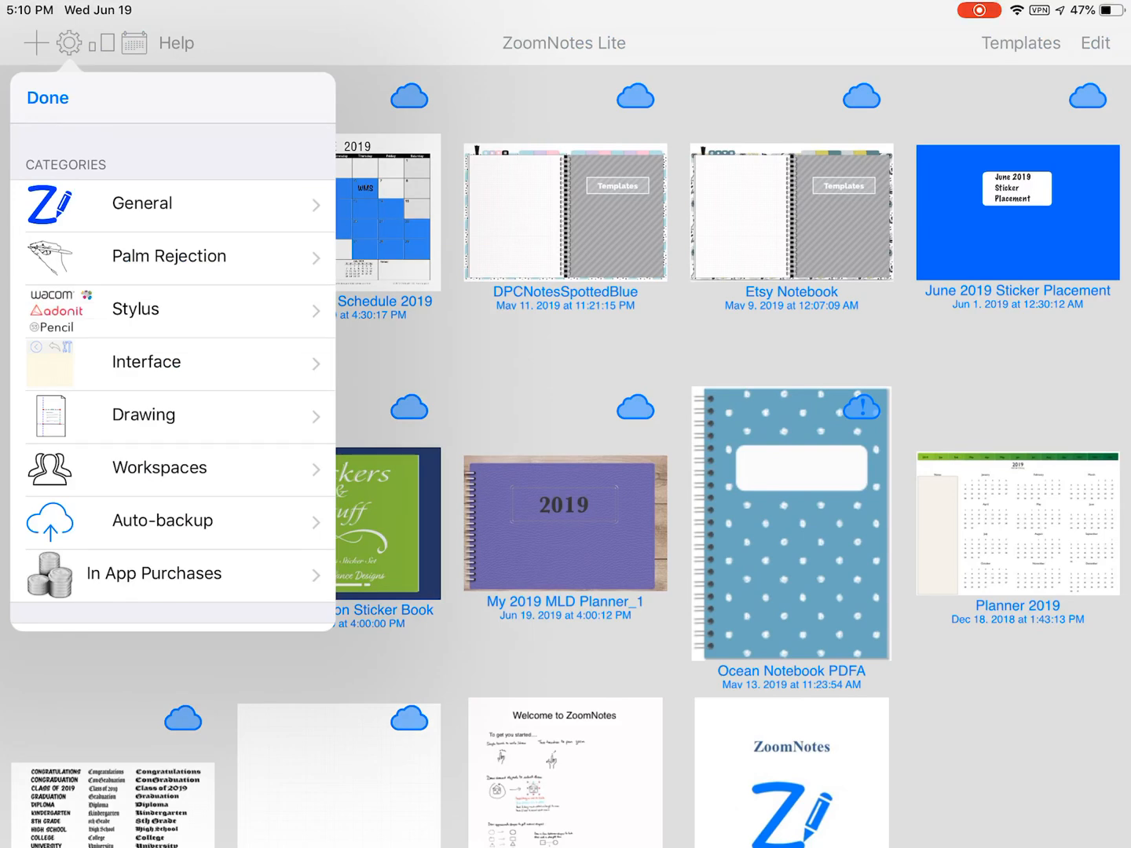
click(159, 467)
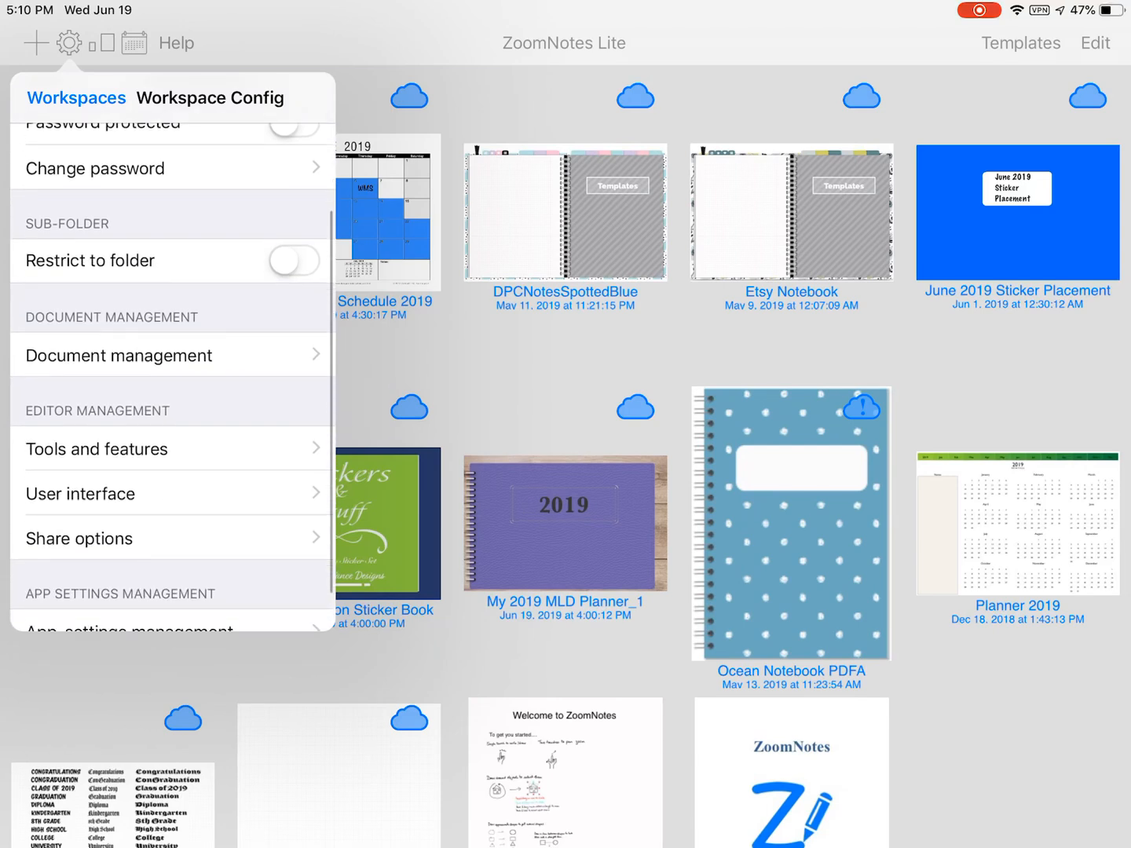
click(79, 493)
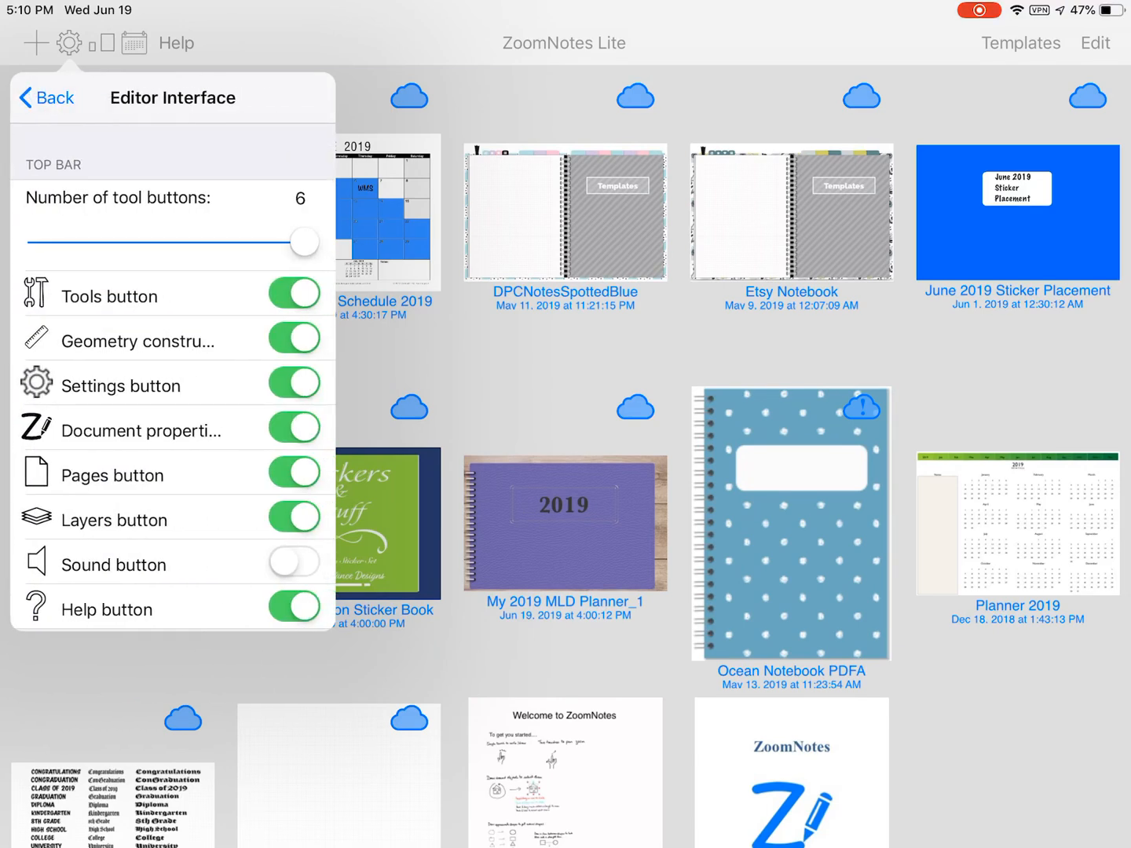
click(293, 426)
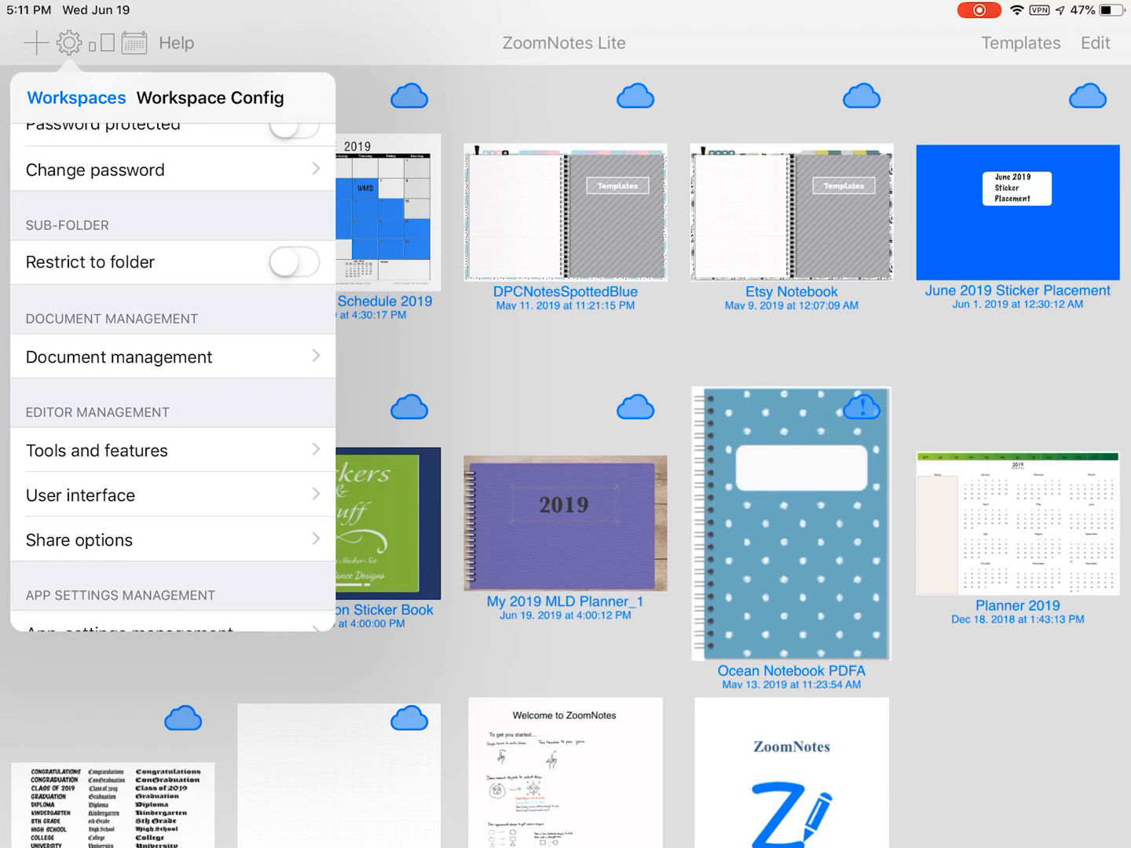
click(75, 97)
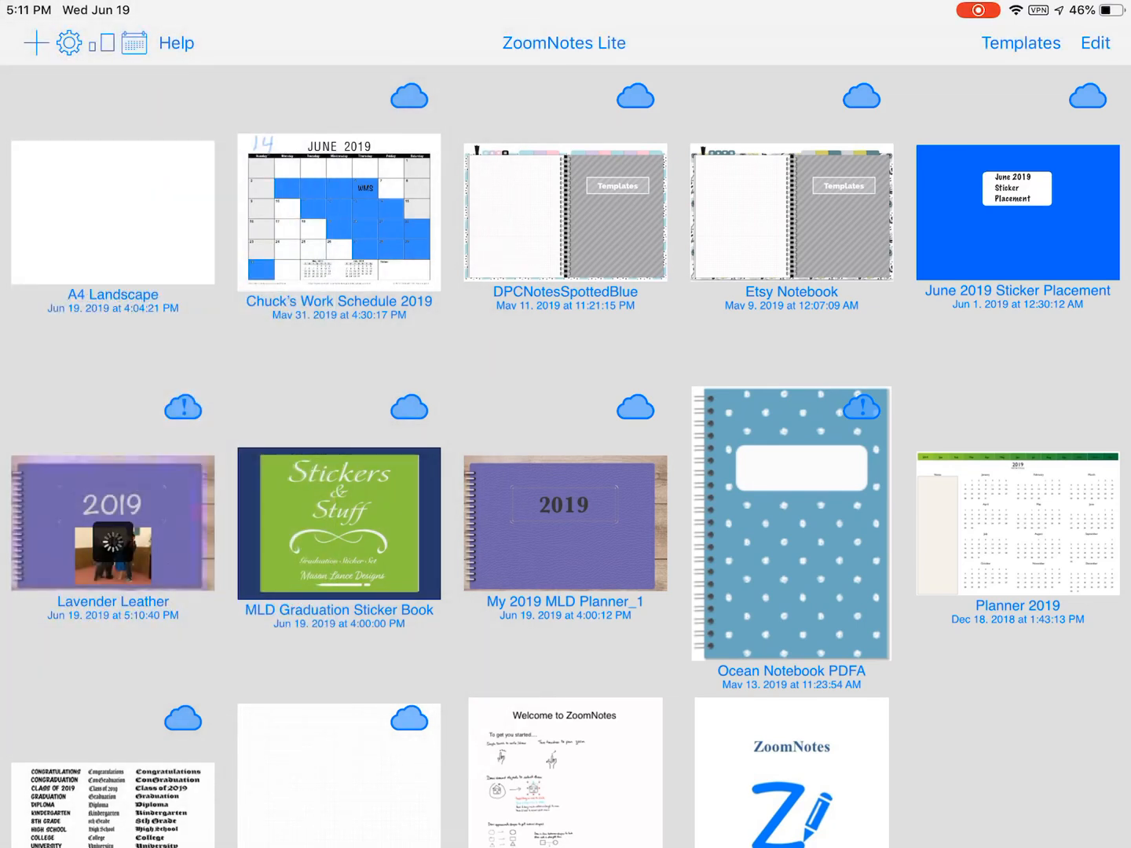
click(113, 213)
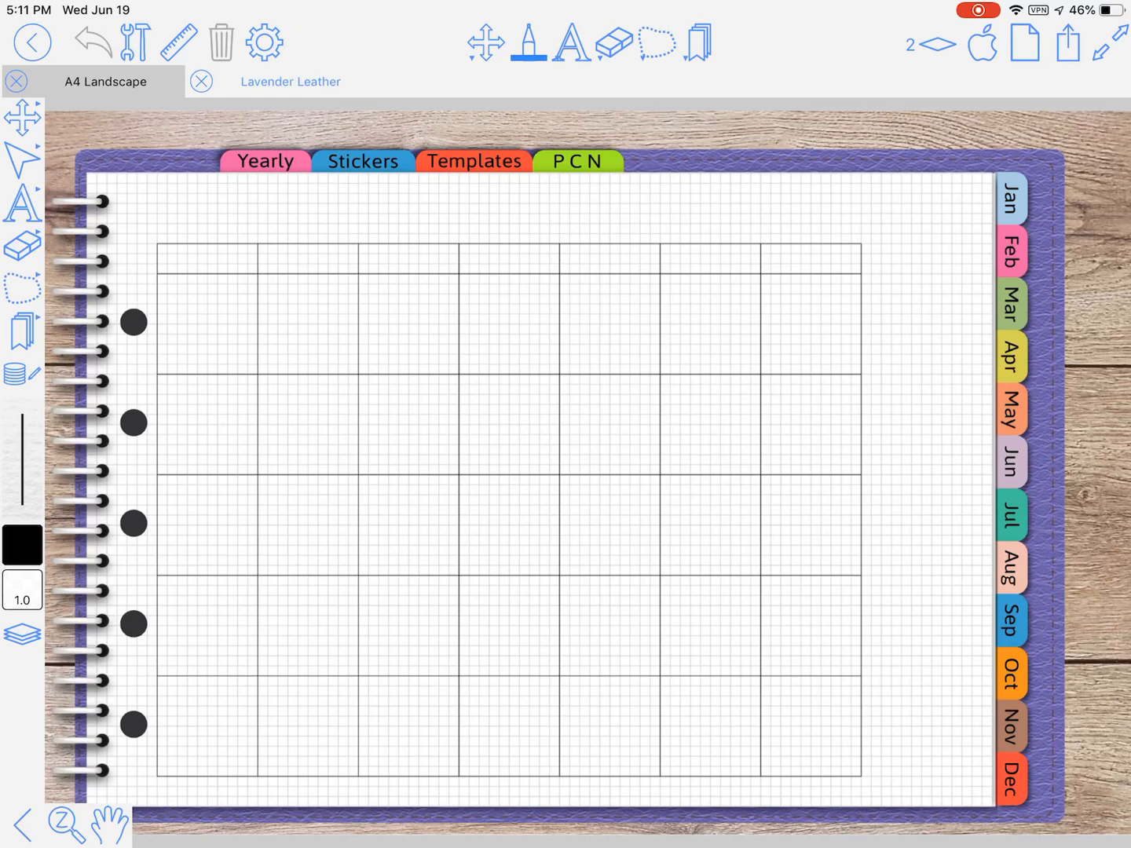
click(24, 161)
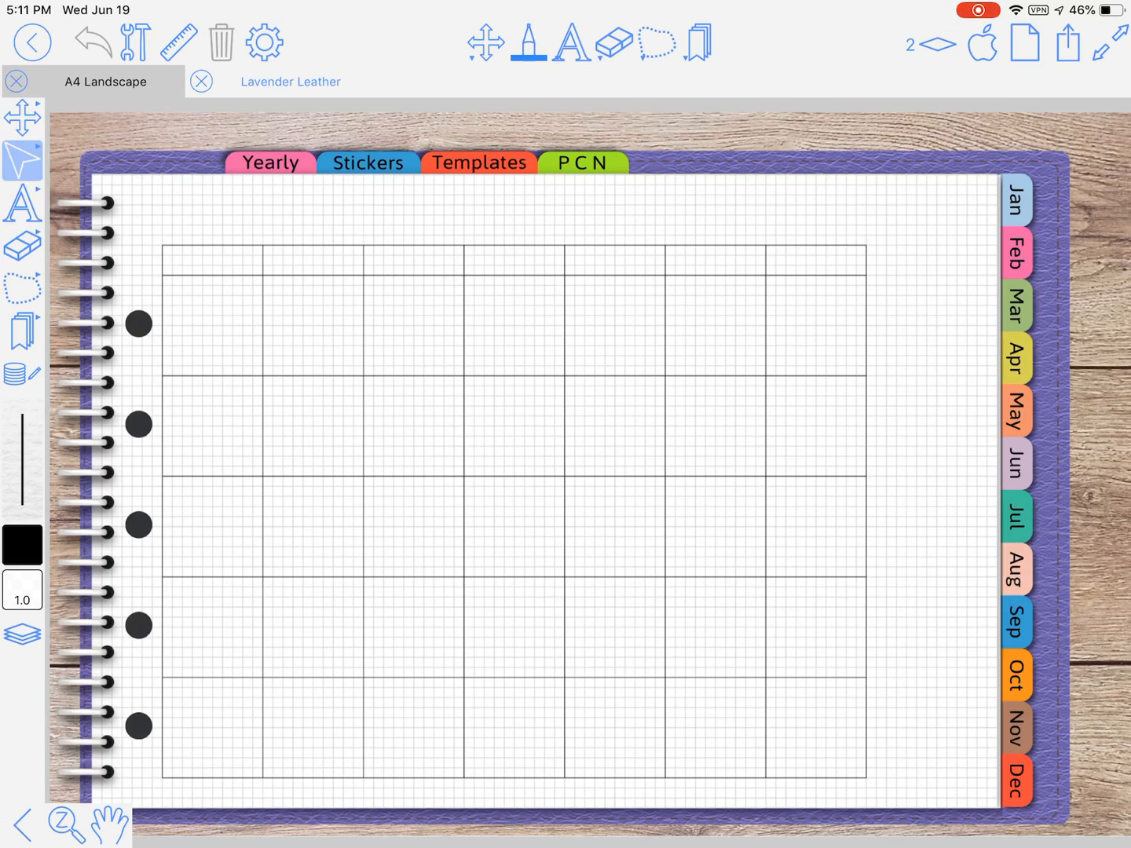
click(1024, 43)
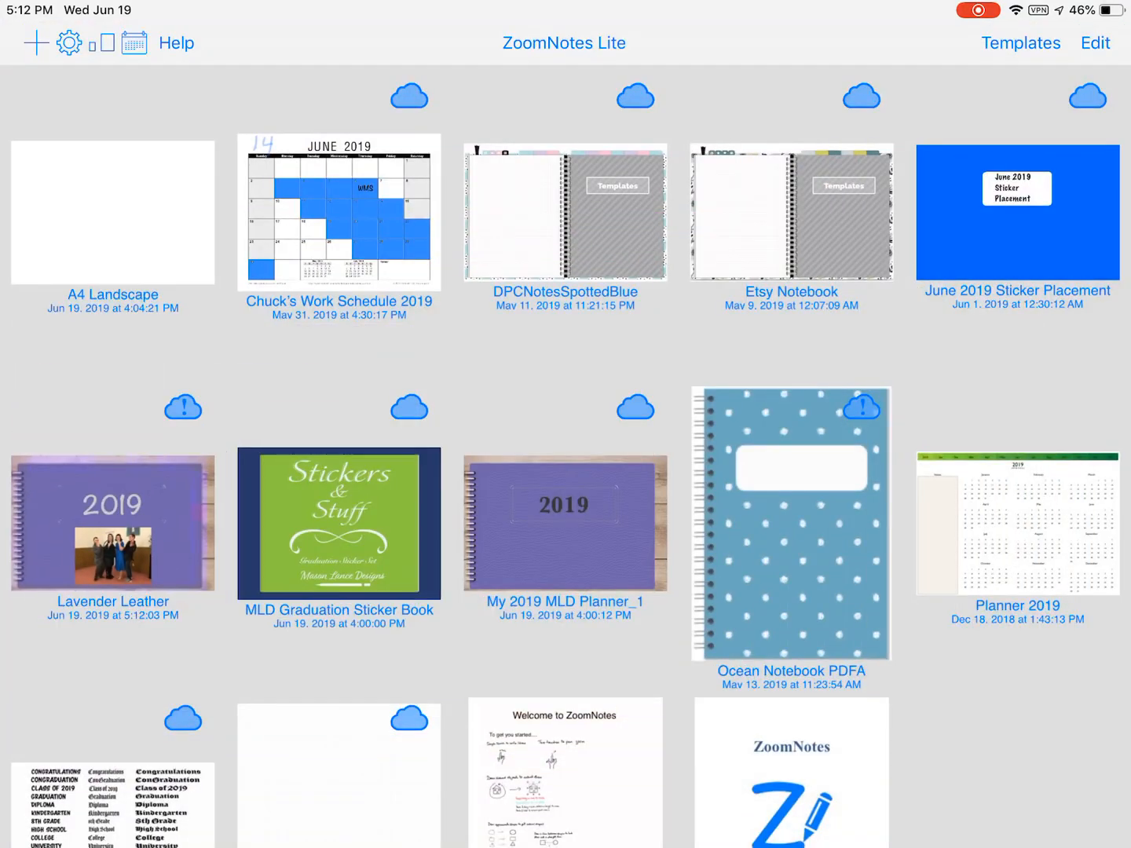
Look through the Interface settings without changing anything, then close Settings
click(69, 42)
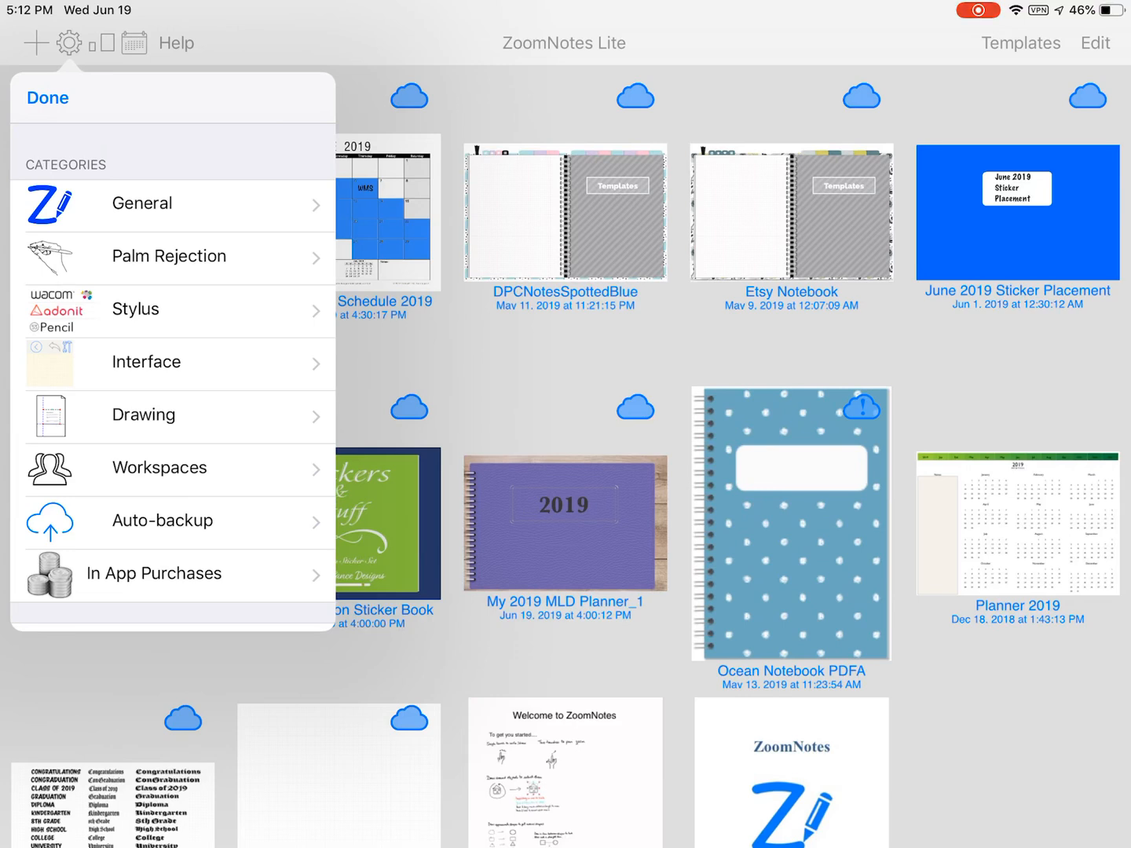
click(147, 362)
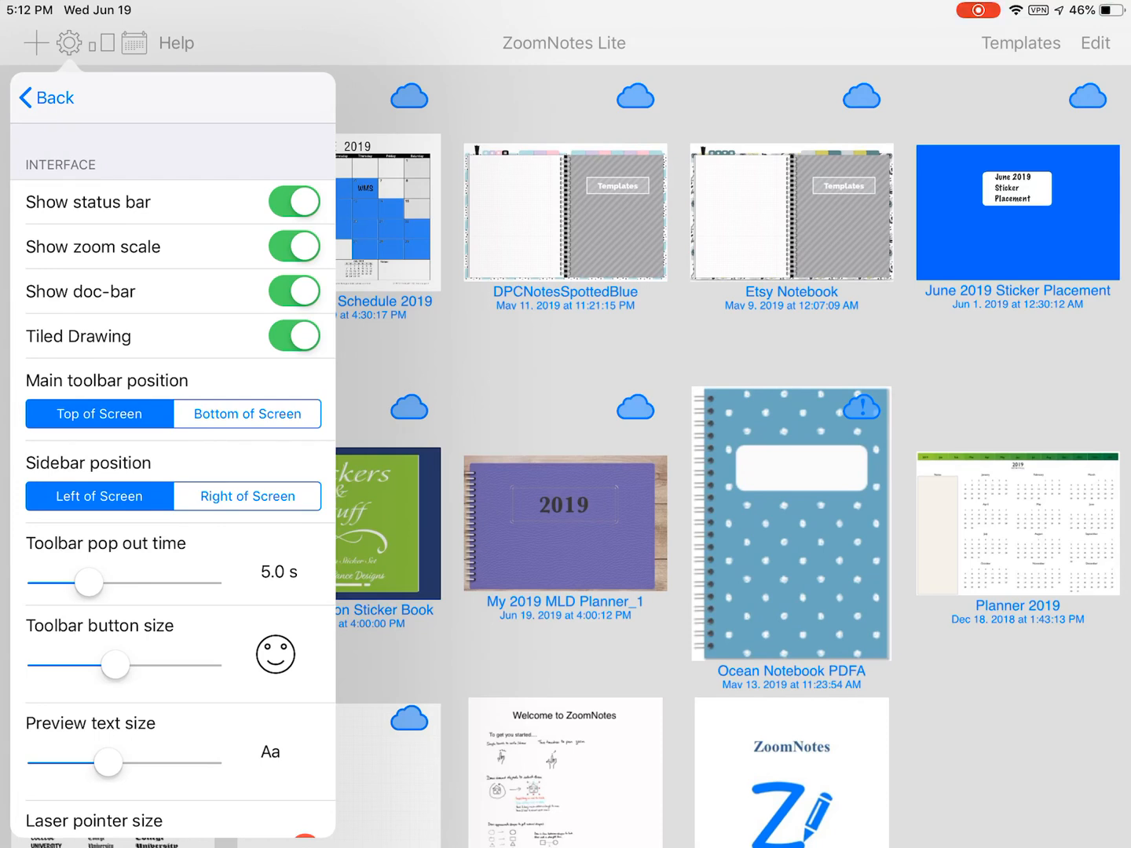
scroll(down, 3)
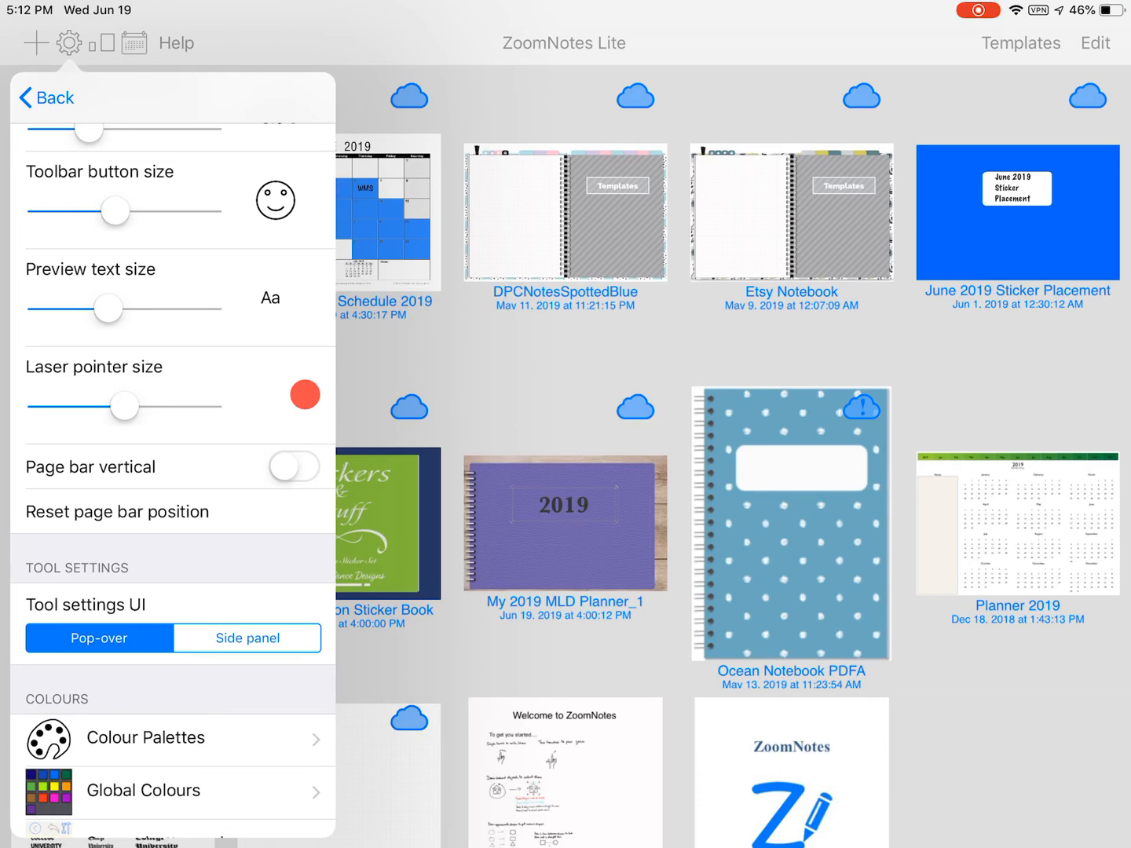
scroll(down, 3)
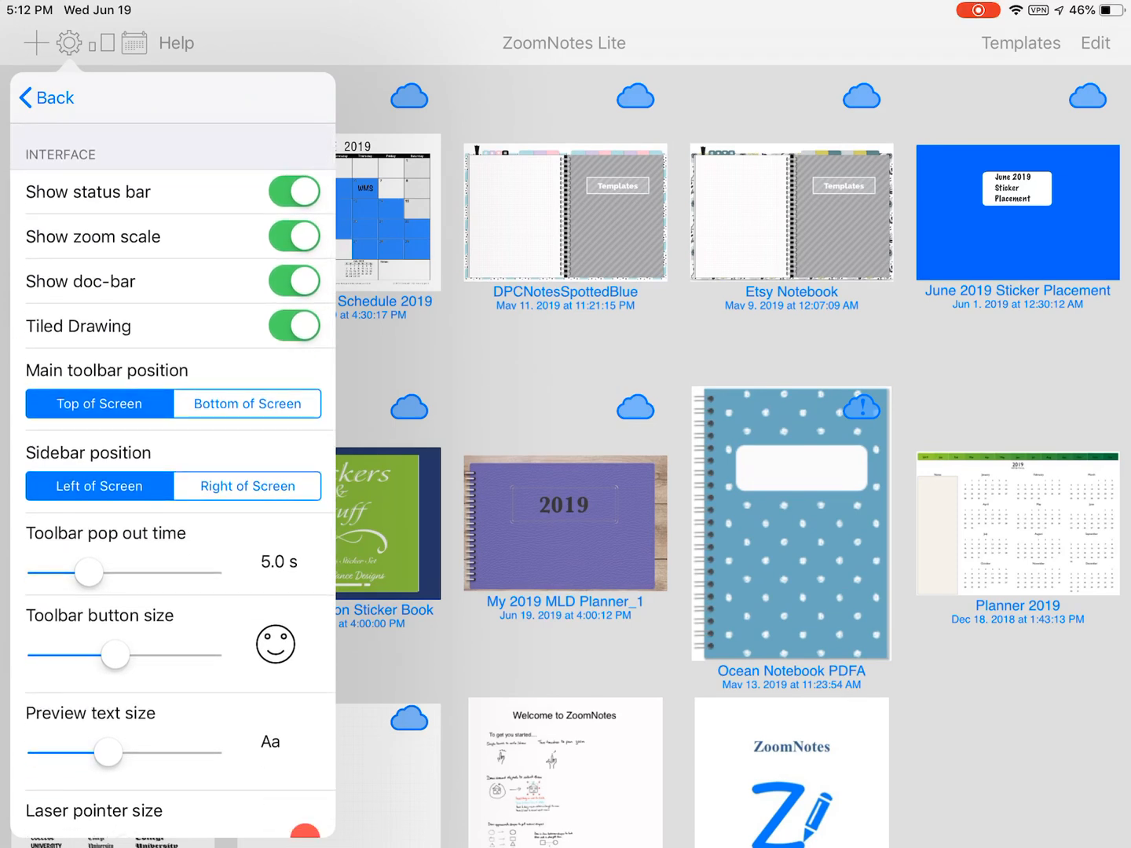
scroll(down, 3)
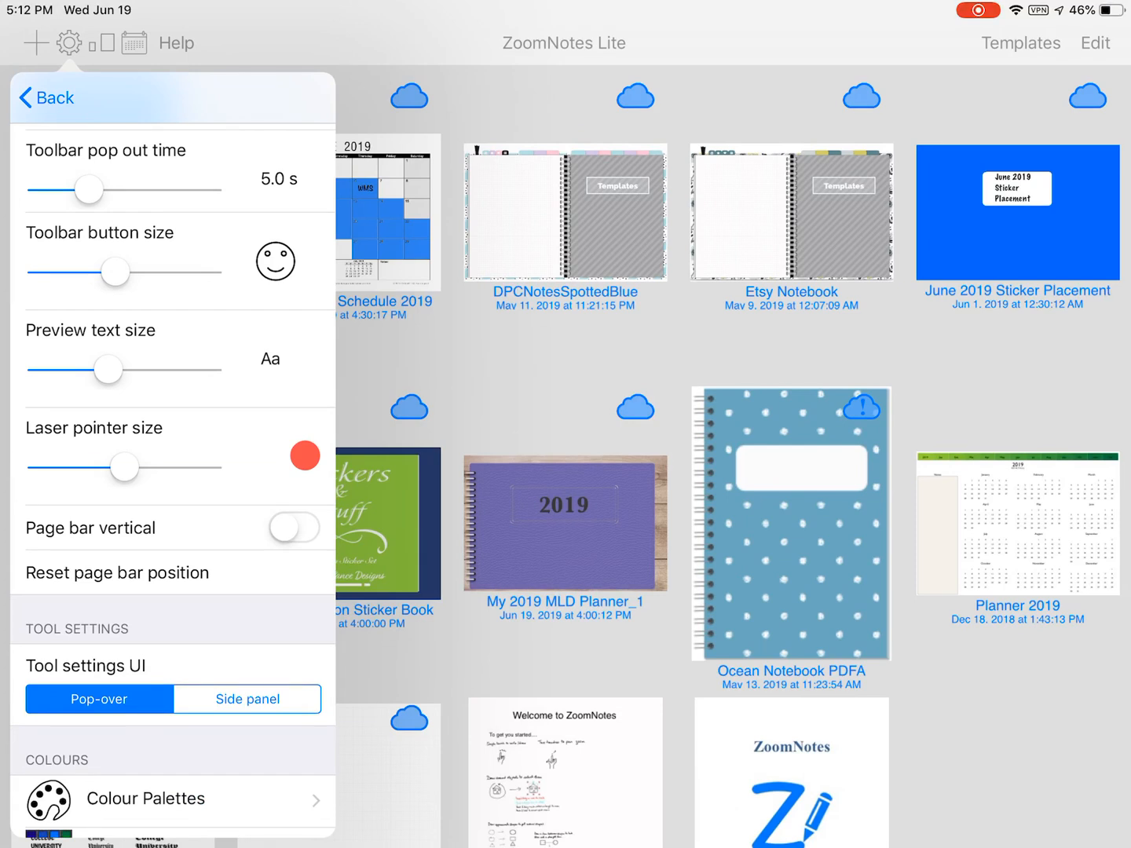
click(293, 528)
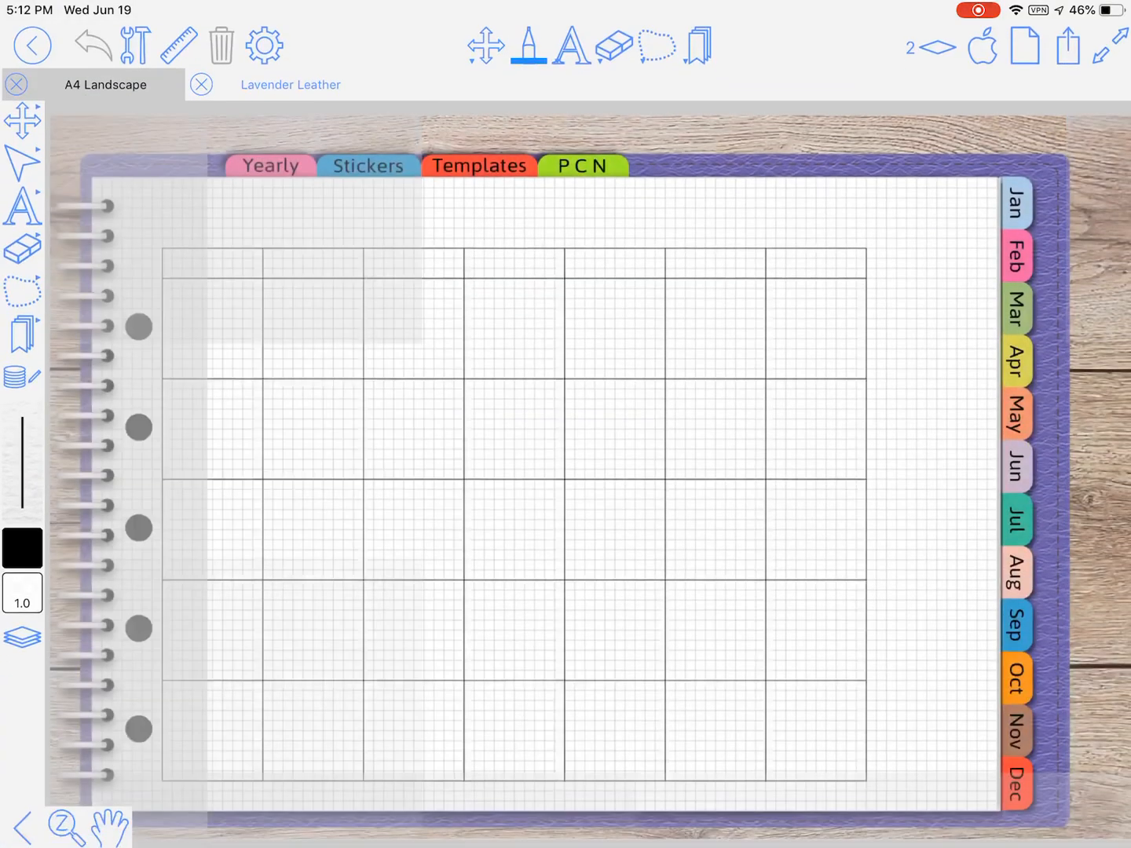
Leave the editor and return to the document library
click(1025, 45)
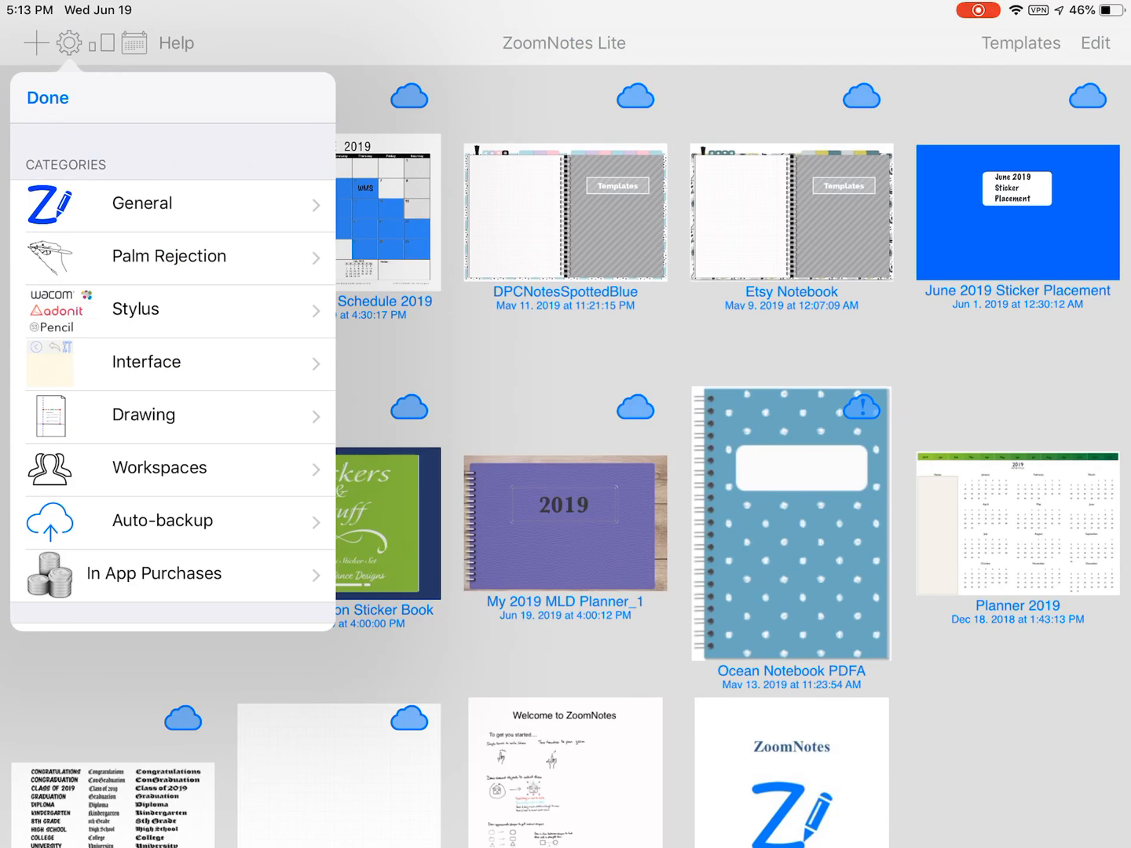
Switch off the Palm pad toggle in the Palm Rejection settings
click(168, 256)
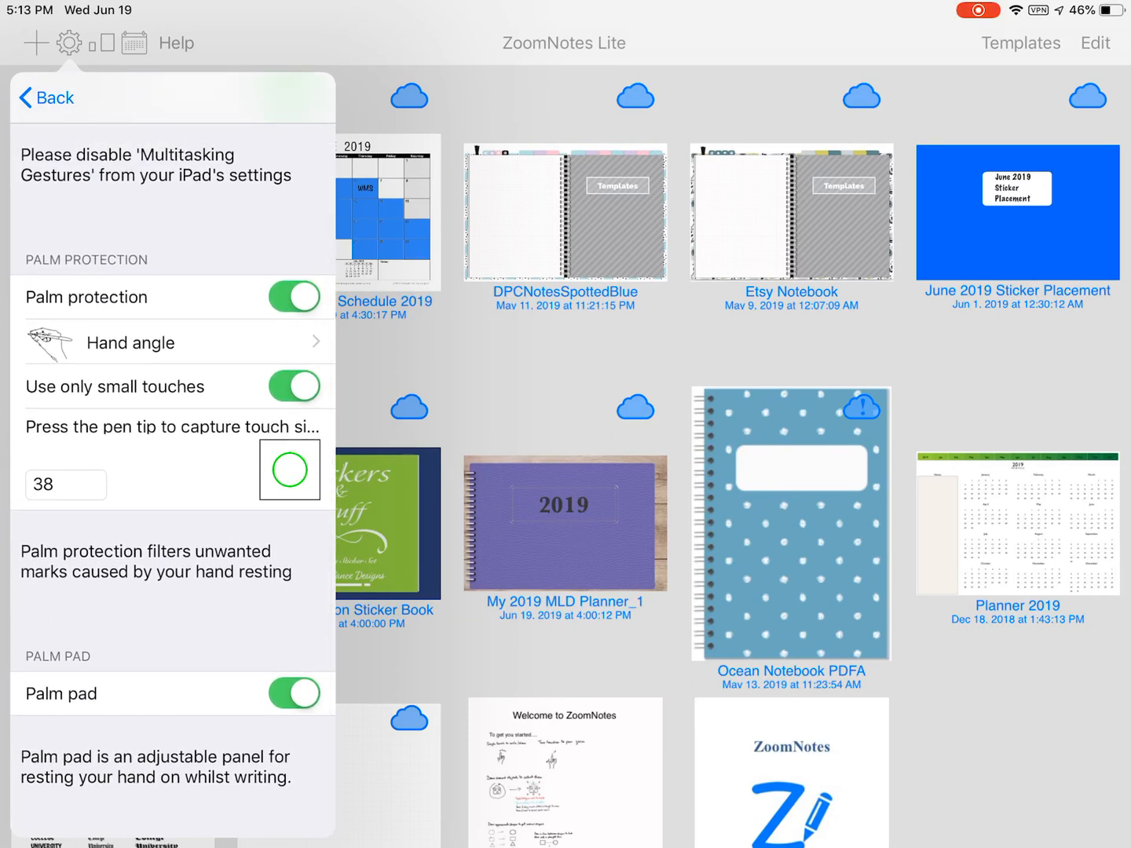
click(293, 693)
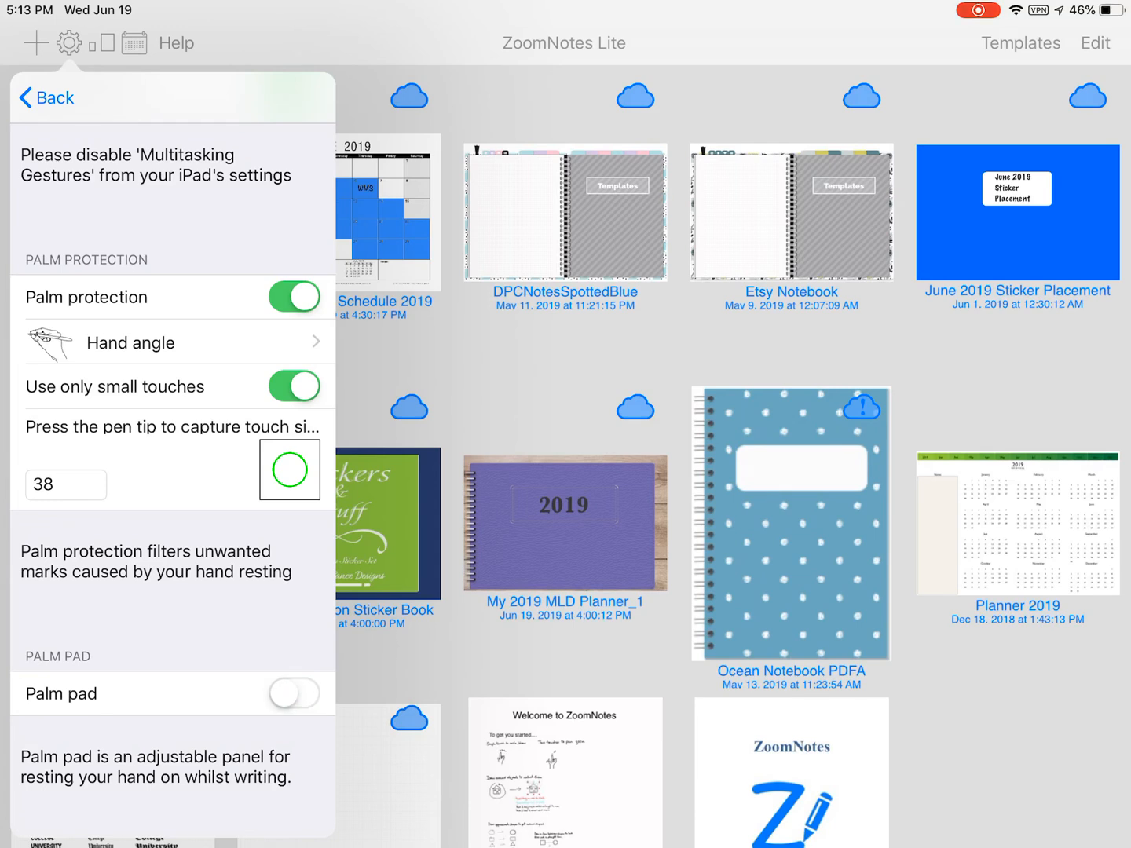
click(46, 97)
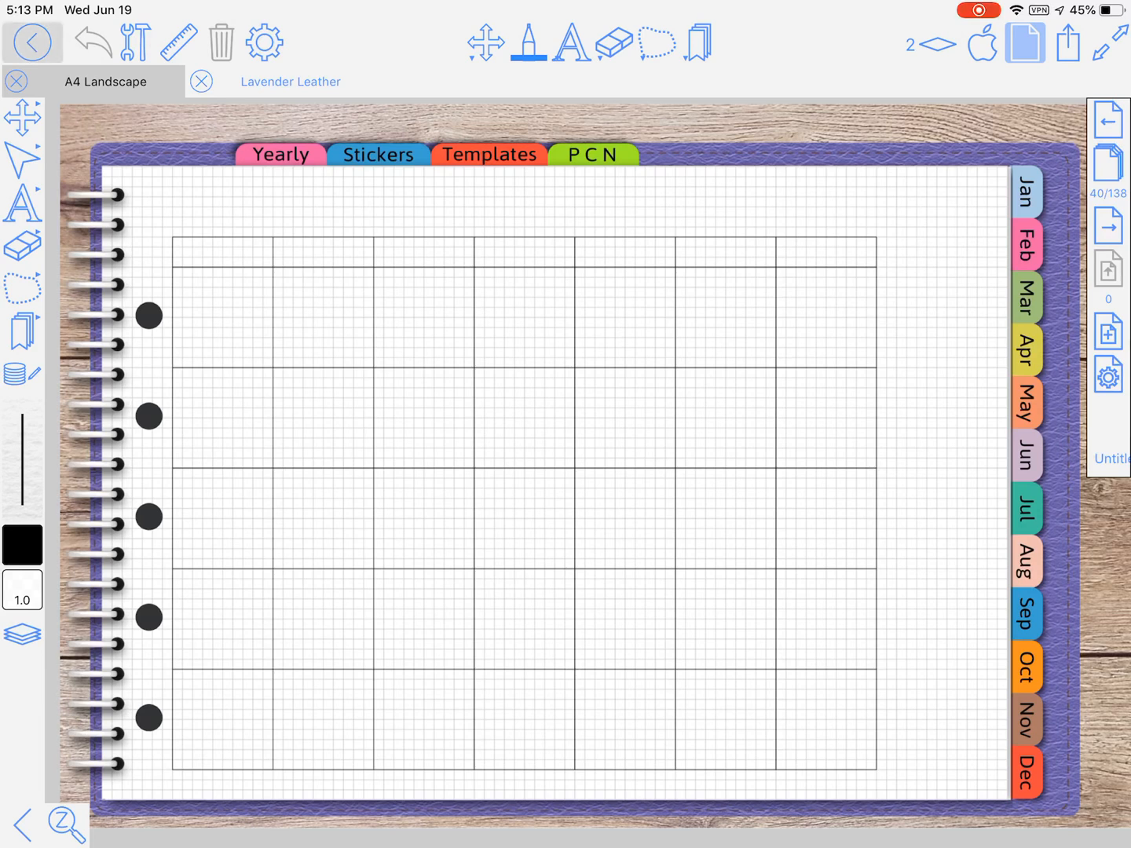
Leave the planner and go back to the document library
click(32, 42)
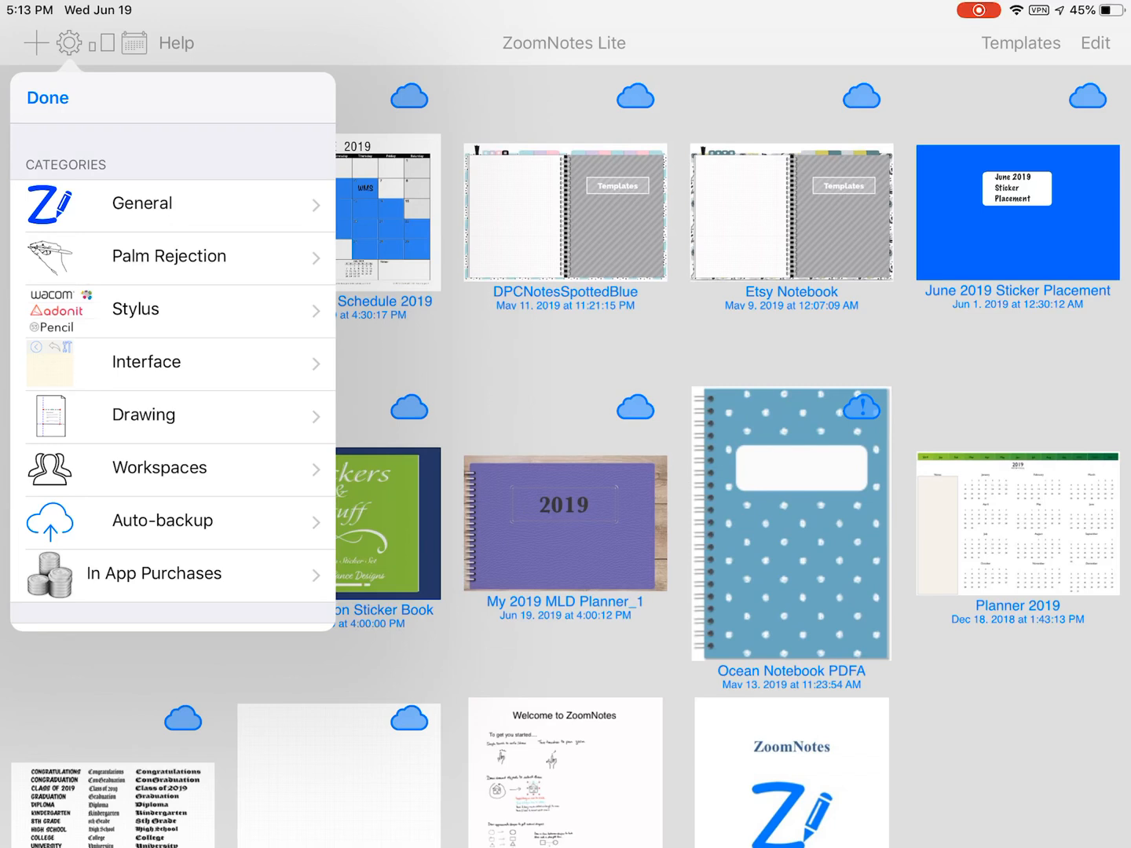
In Interface settings, keep the main toolbar at Top and set pop-out time to 15 s
click(146, 362)
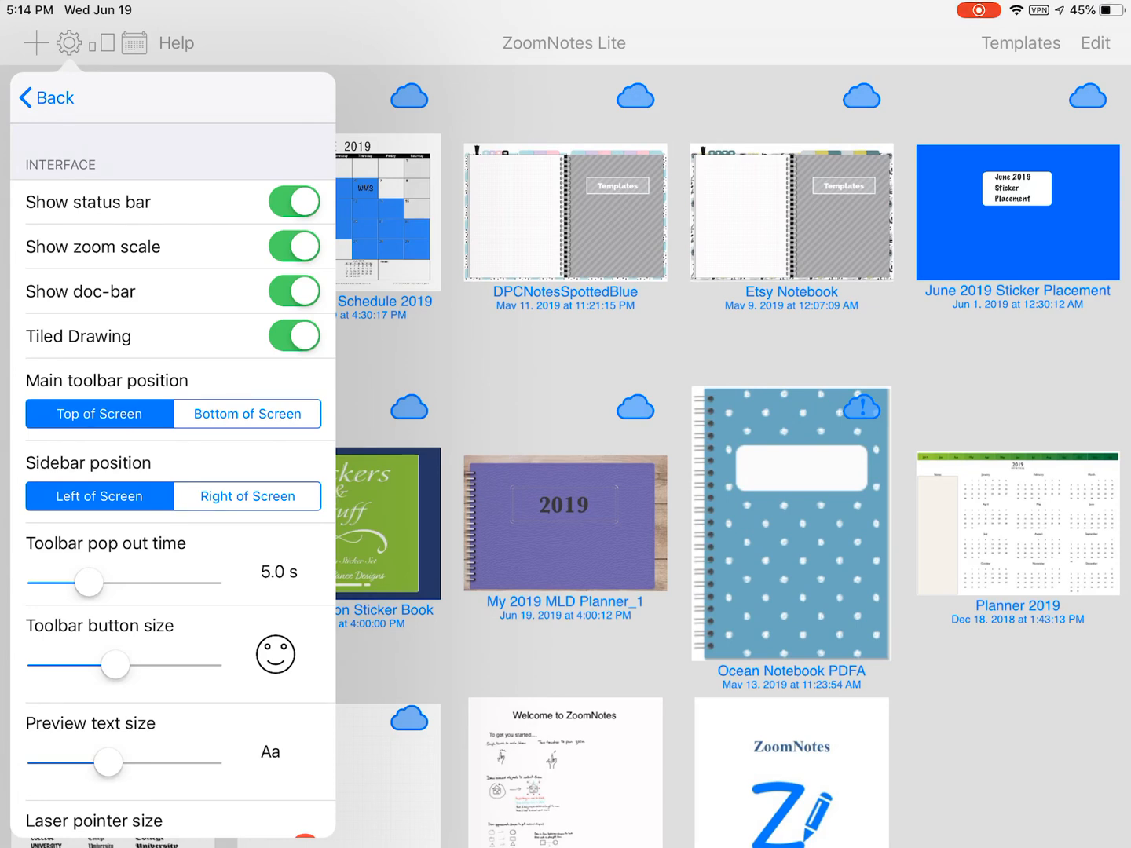
click(247, 414)
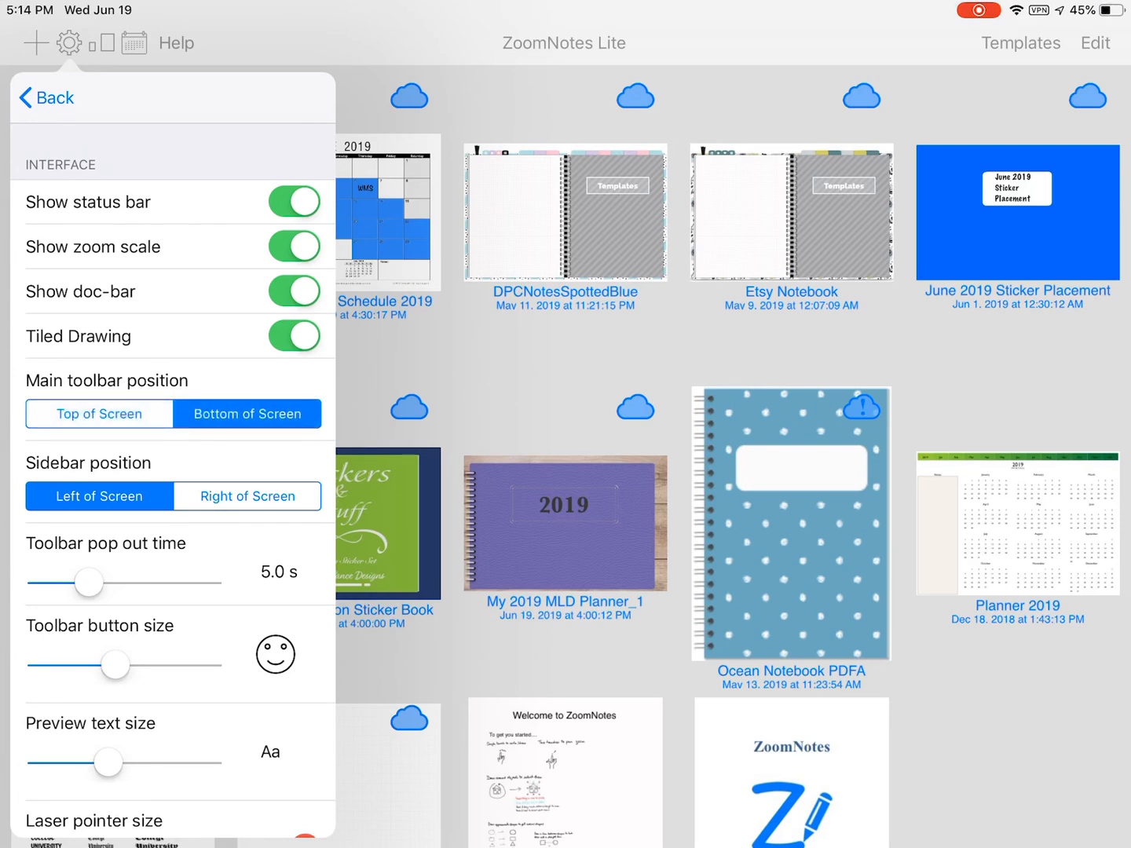
click(98, 414)
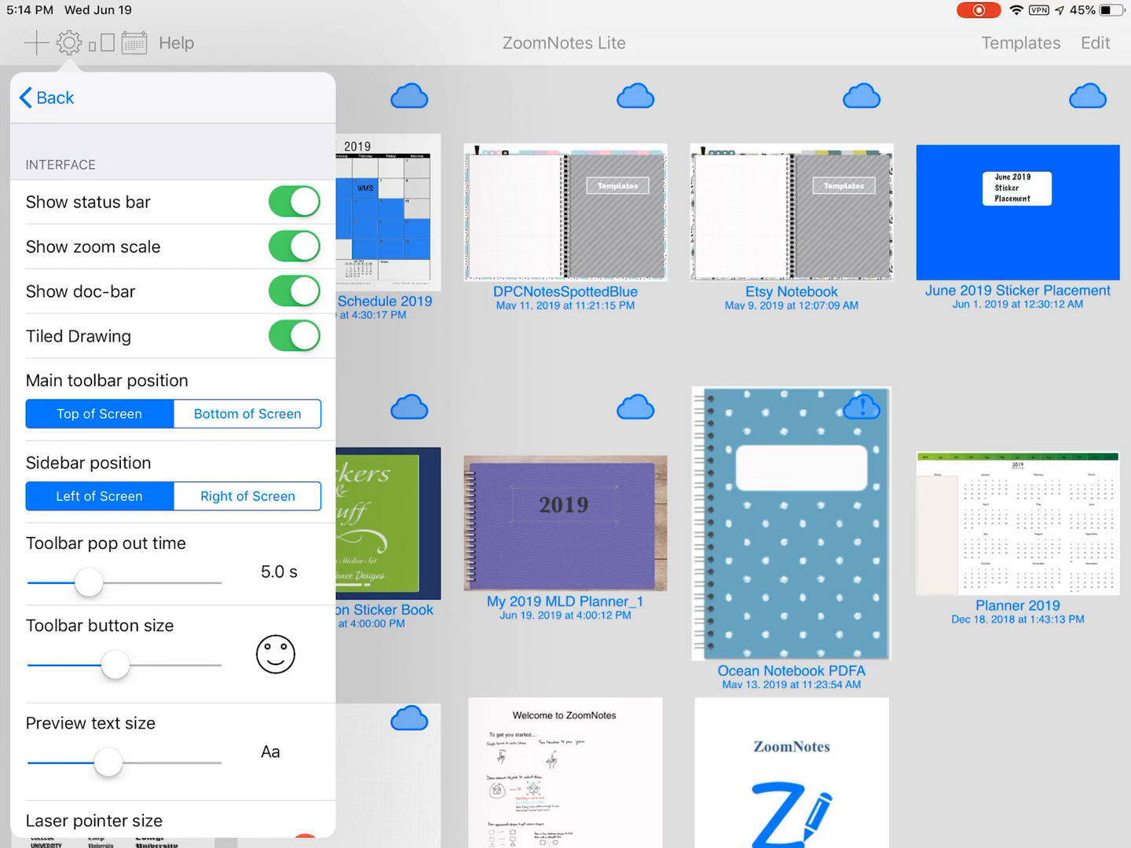
drag(88, 583, 208, 583)
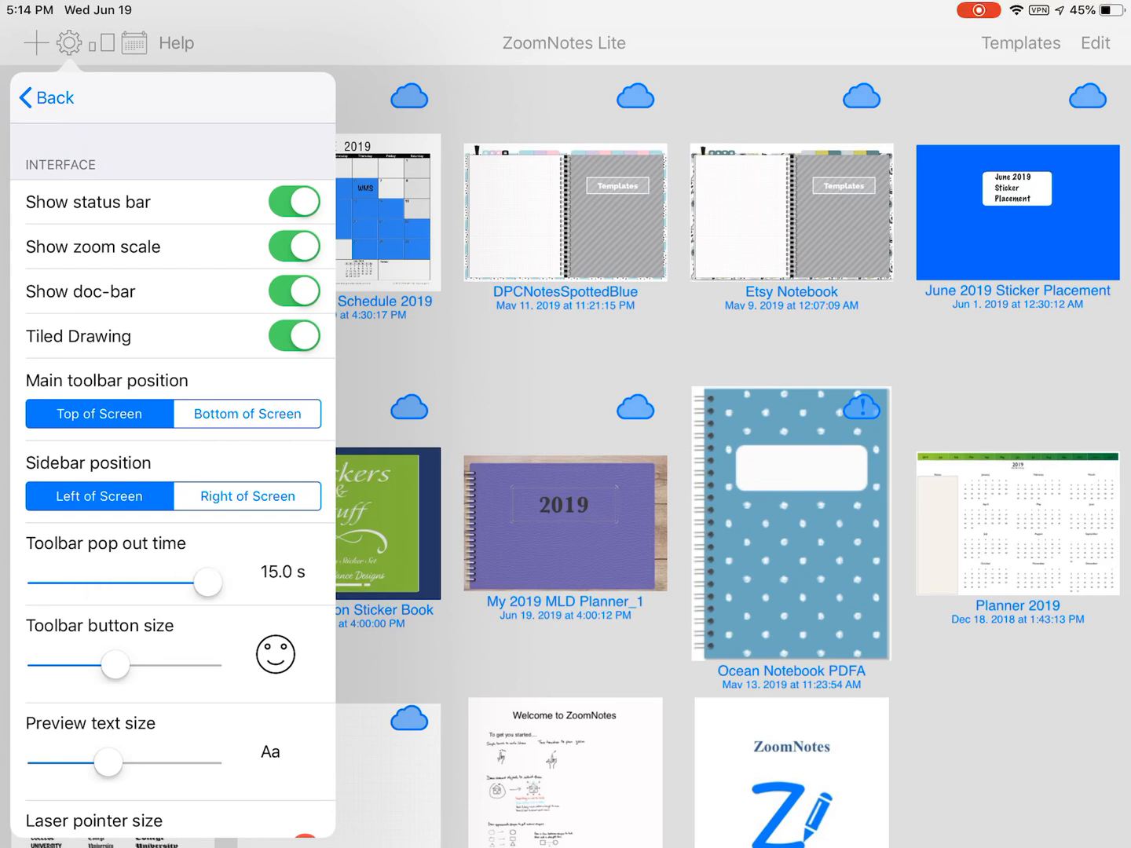
drag(206, 584, 87, 584)
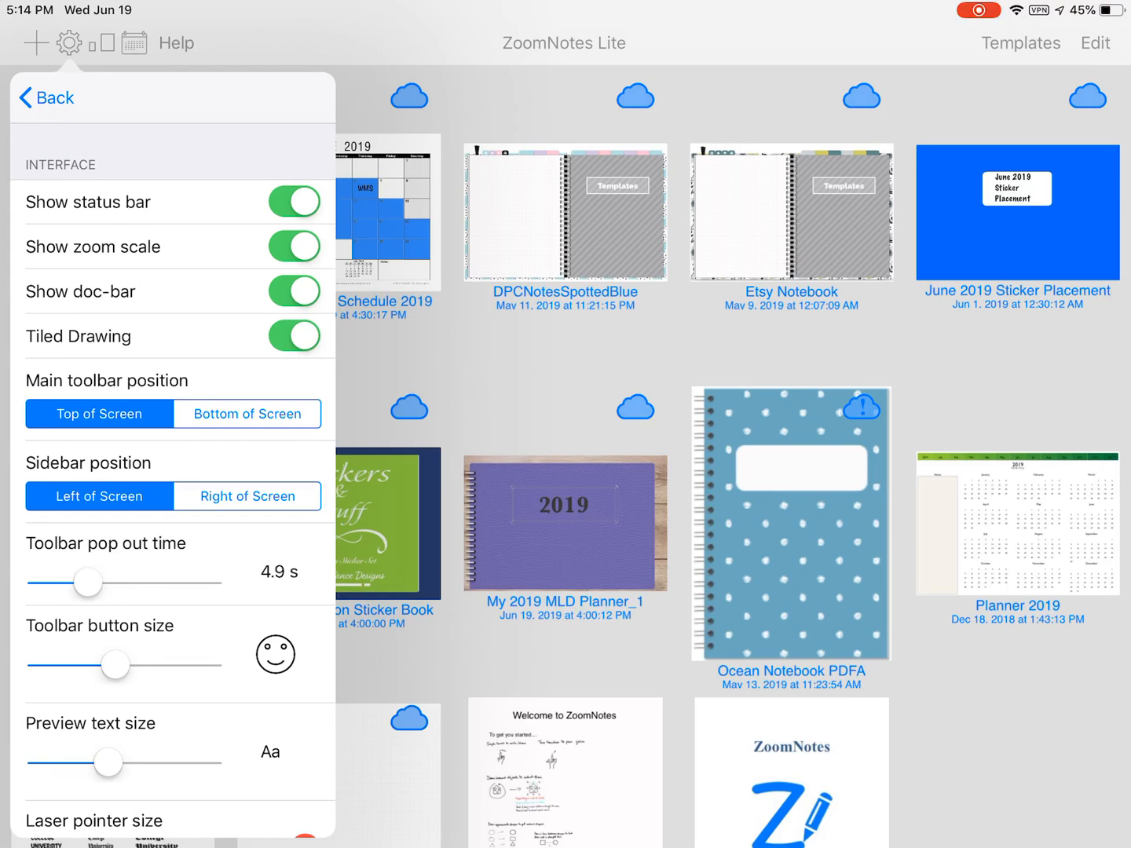
drag(86, 583, 207, 582)
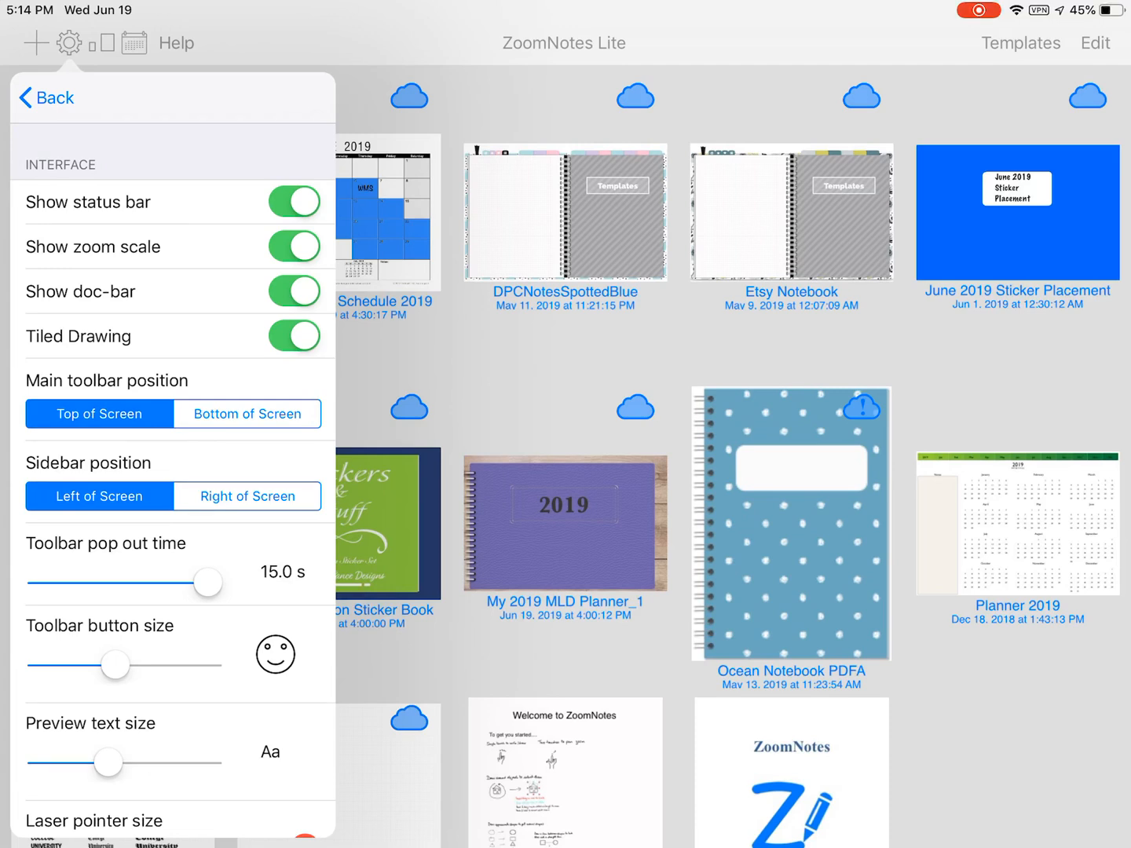
Drop Toolbar button size to its minimum and scroll down to Tool settings and Colours
drag(115, 664, 208, 665)
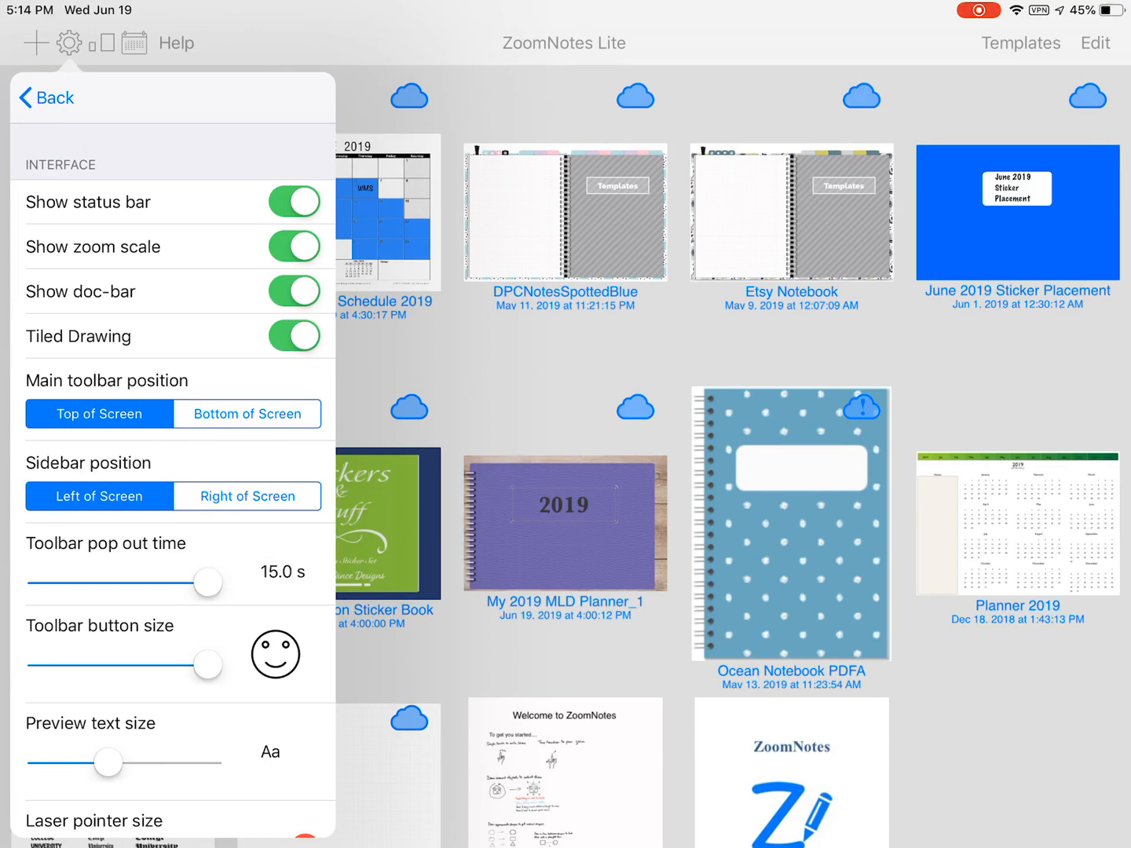
drag(209, 666, 41, 665)
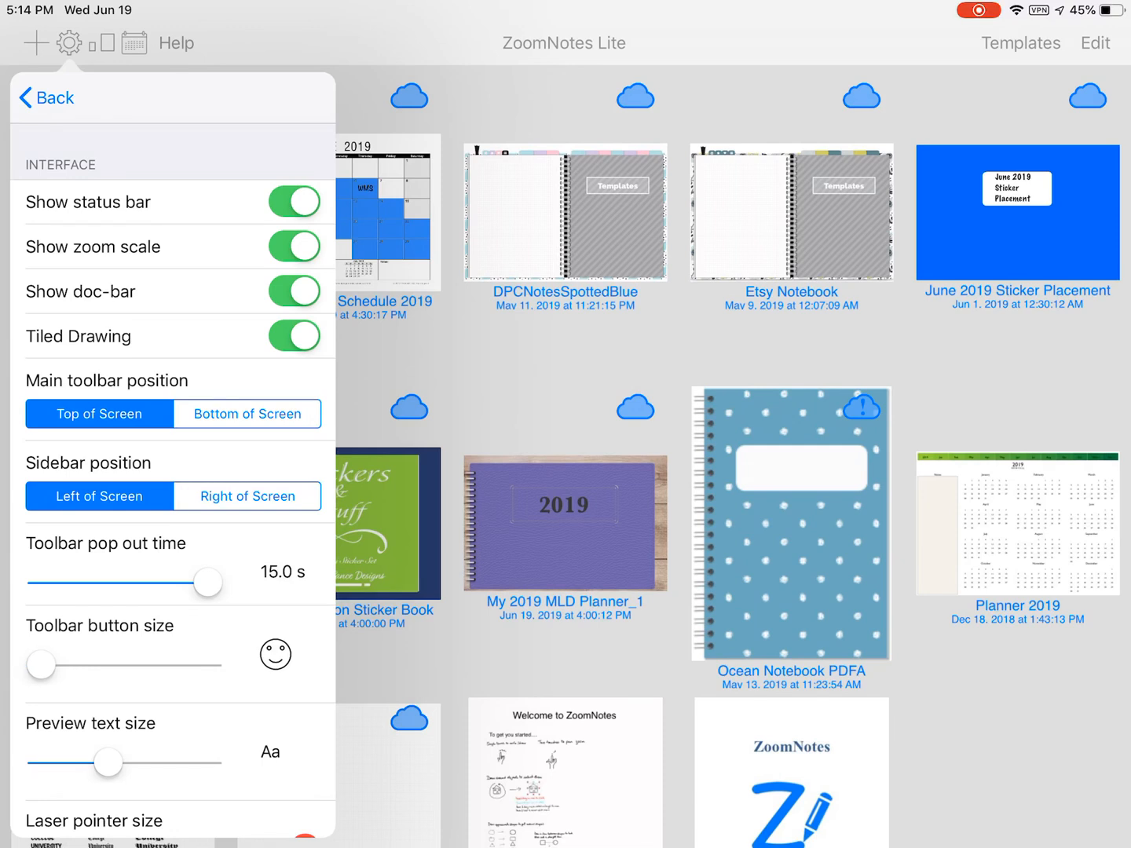
scroll(down, 3)
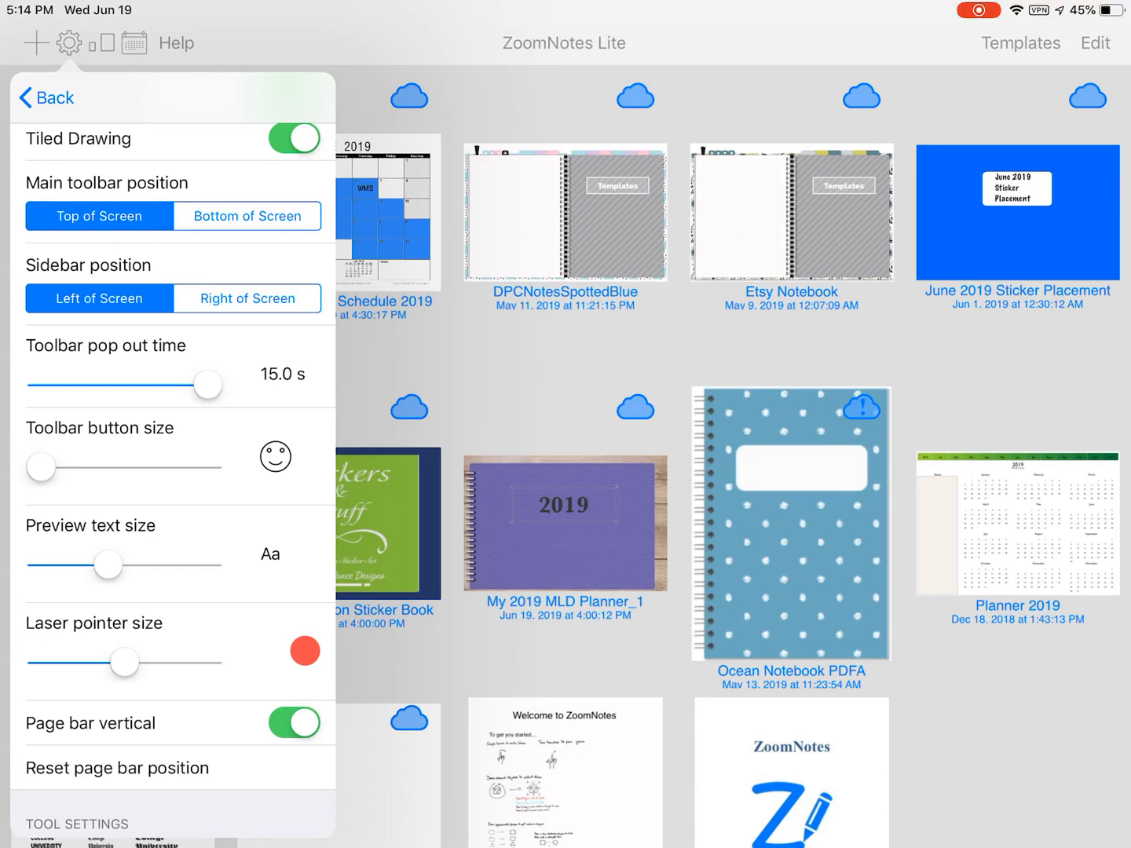
scroll(down, 3)
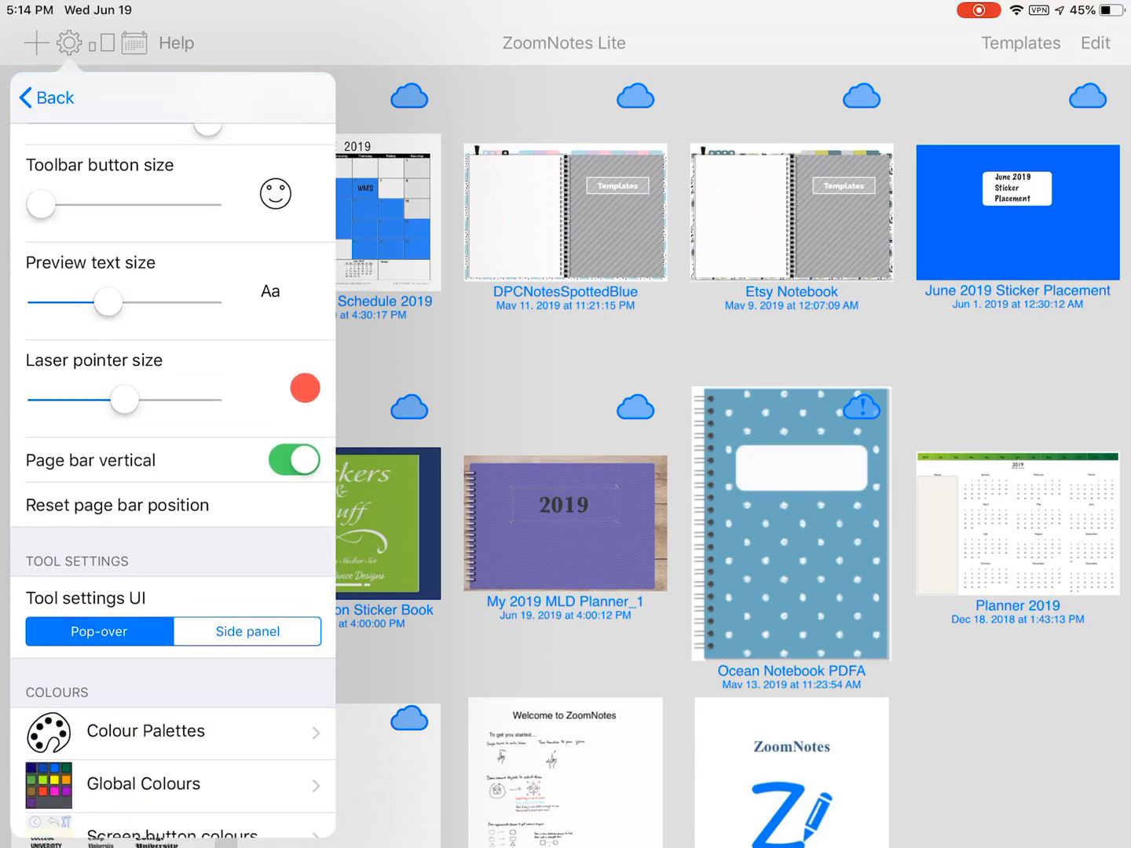
scroll(down, 3)
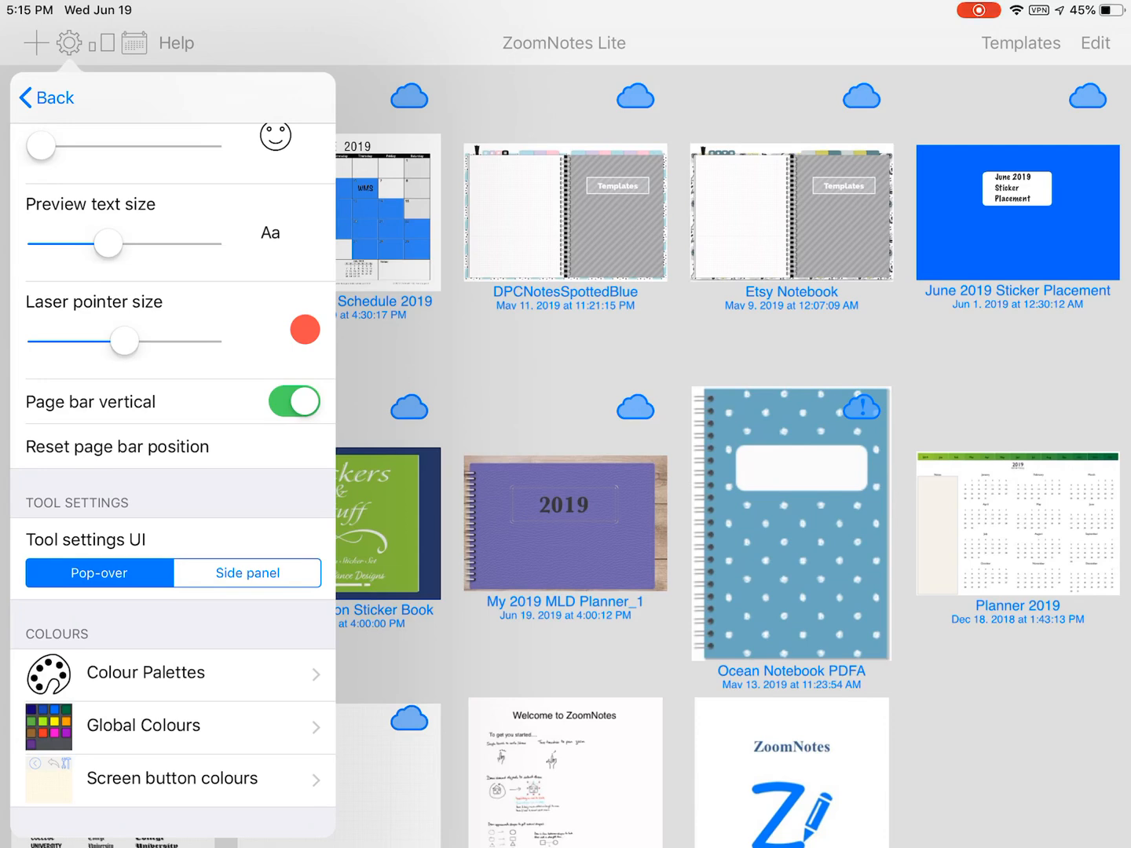
Browse the Light scheme's screen button colours across the RGB, HSV and Mixer pickers
click(145, 673)
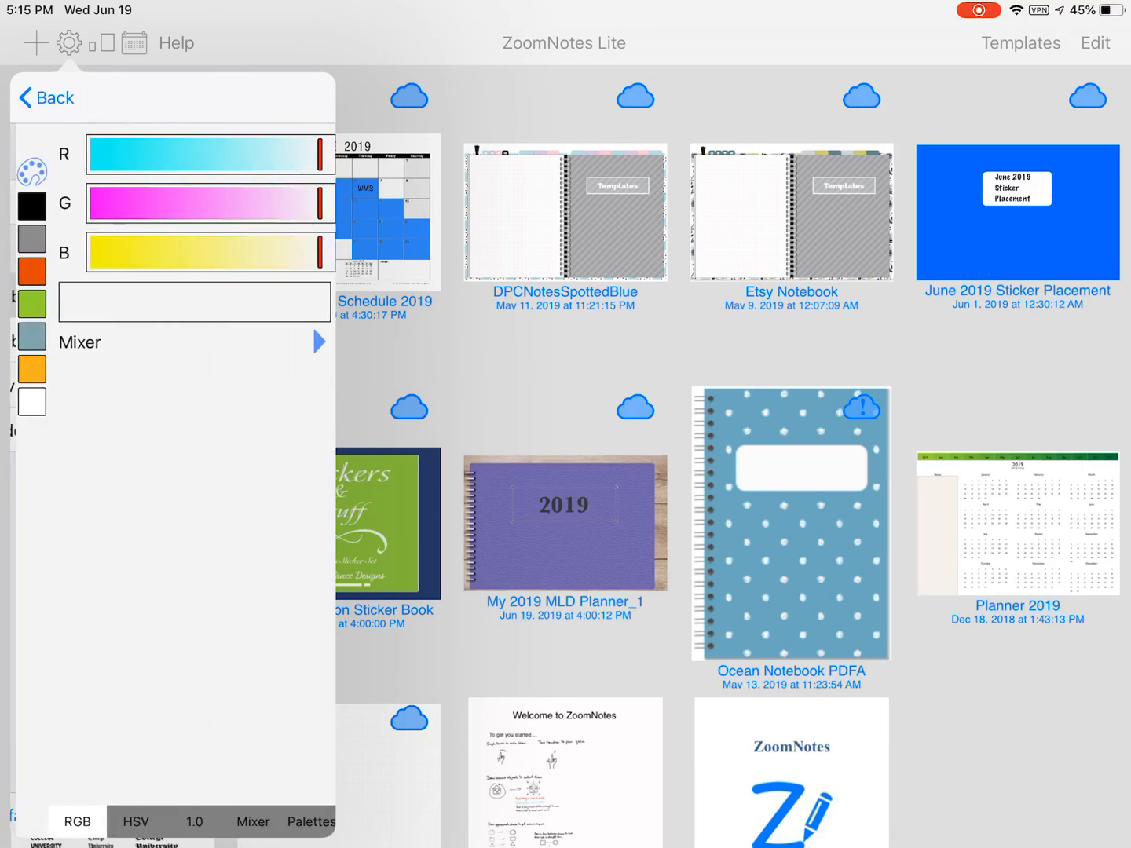
click(131, 821)
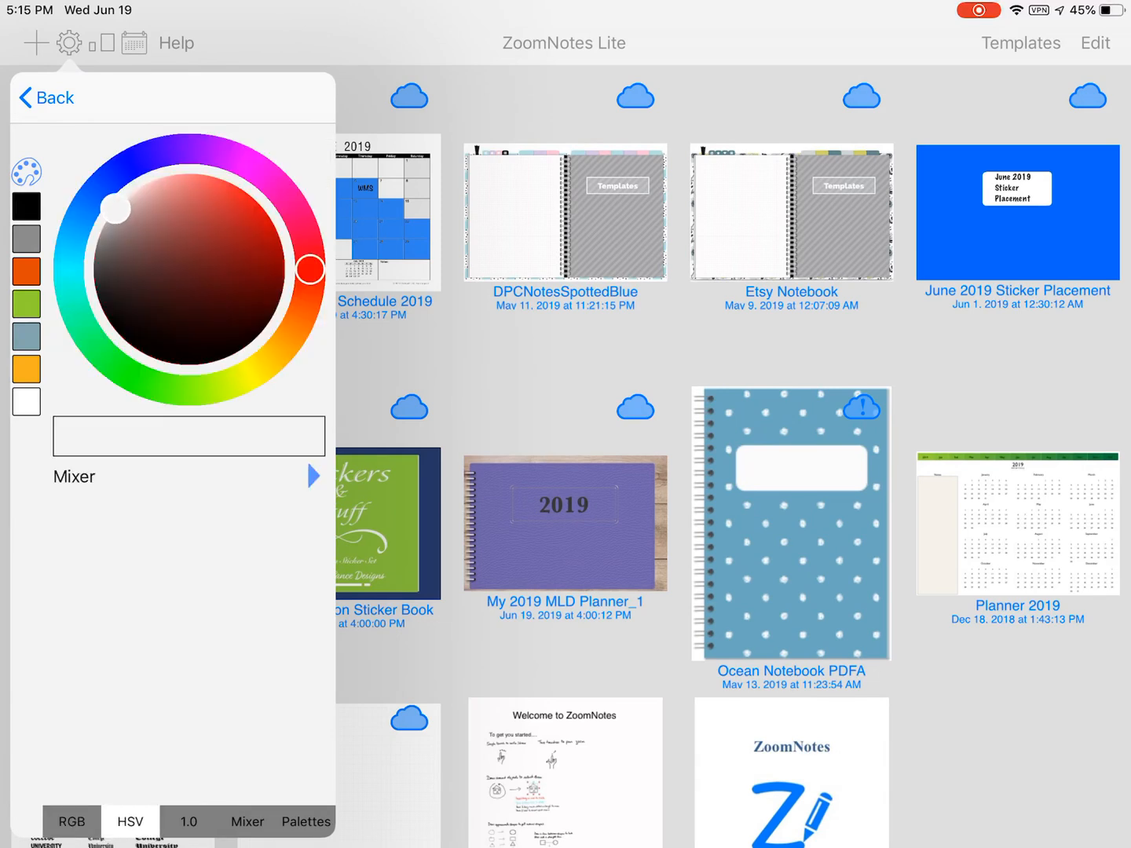
click(247, 821)
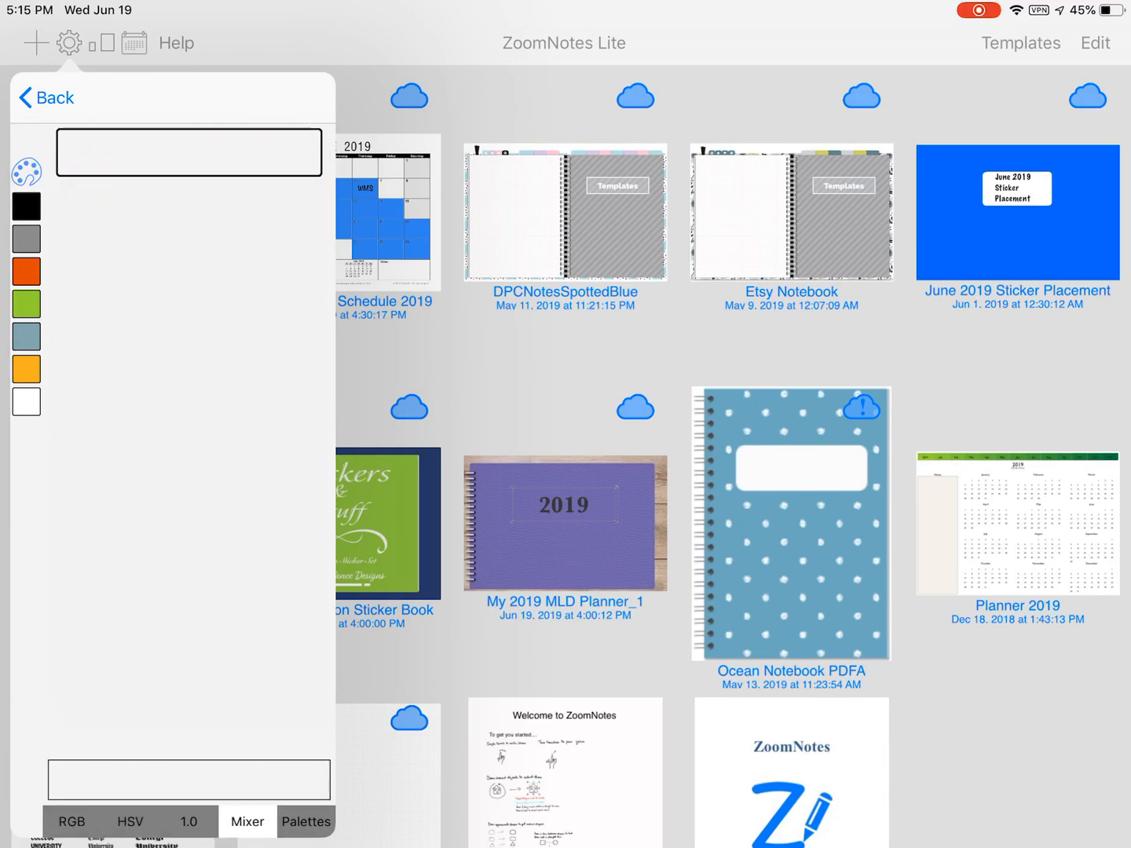
click(306, 822)
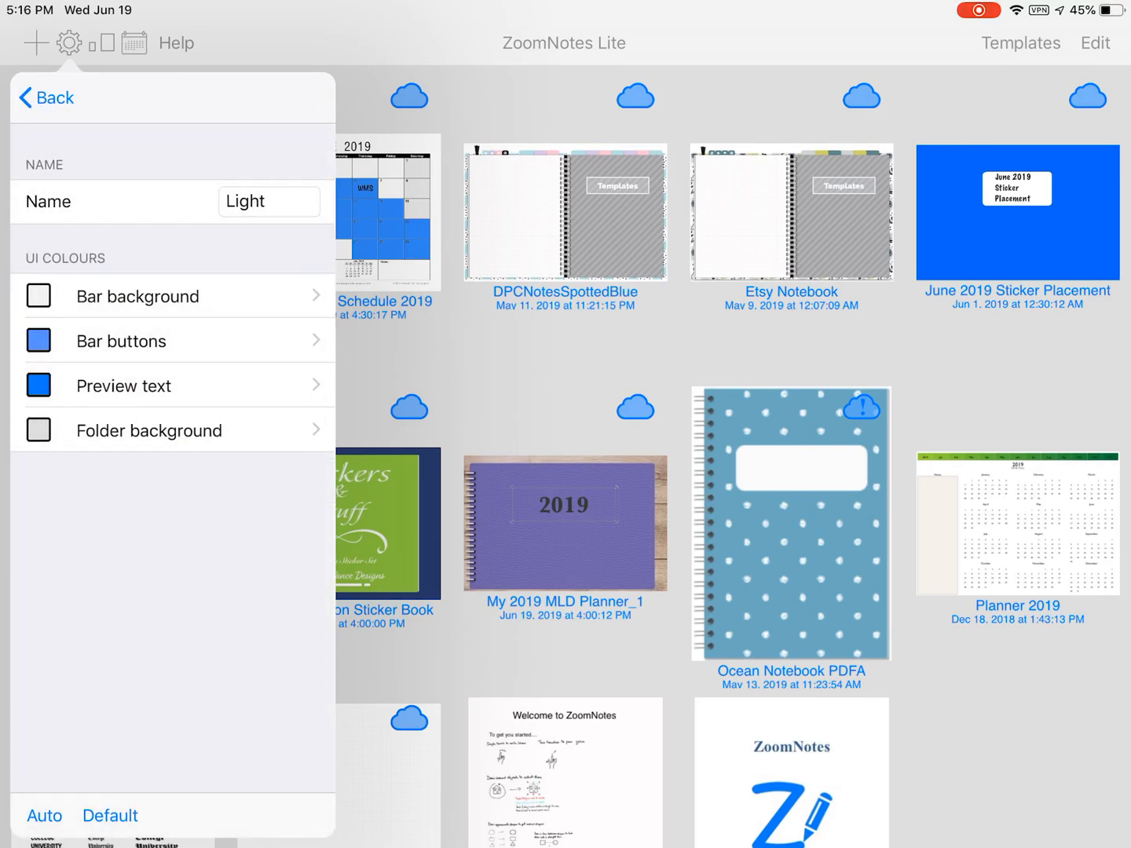
View the Dark colour scheme's colours, keeping Light, then close Settings
click(46, 97)
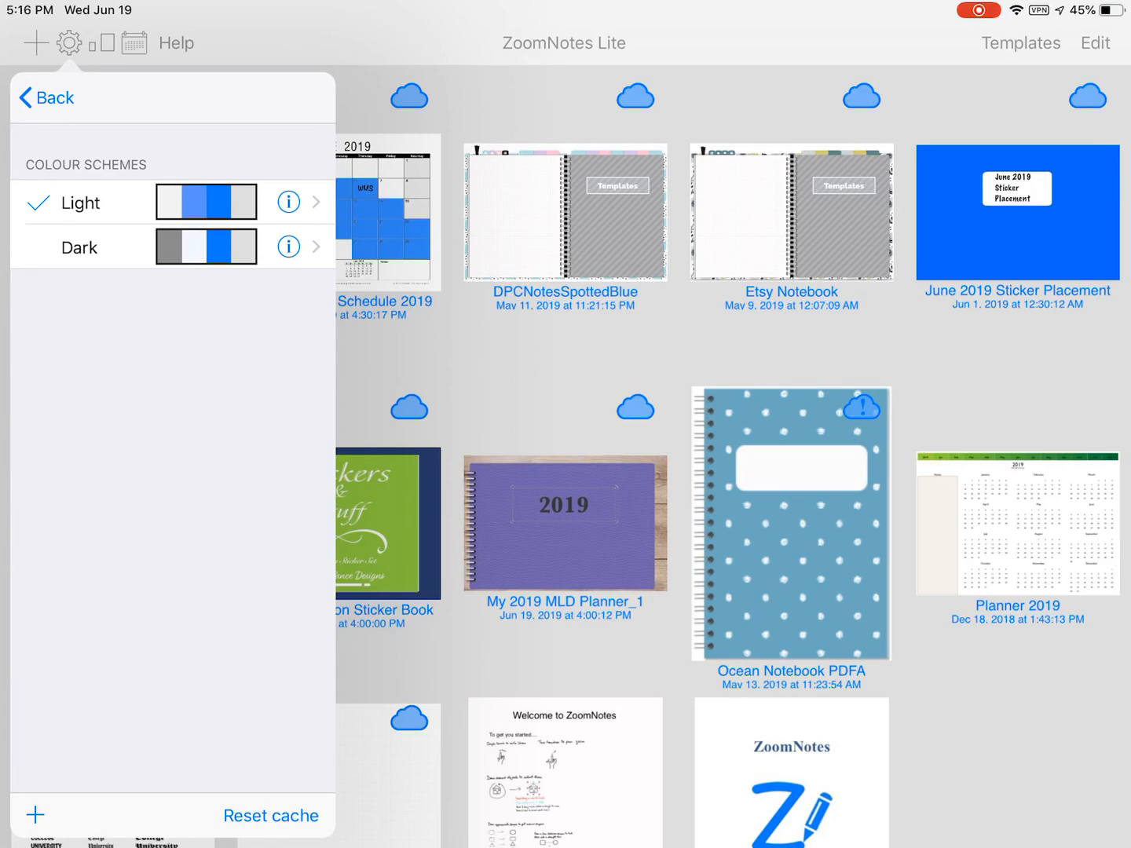
click(288, 247)
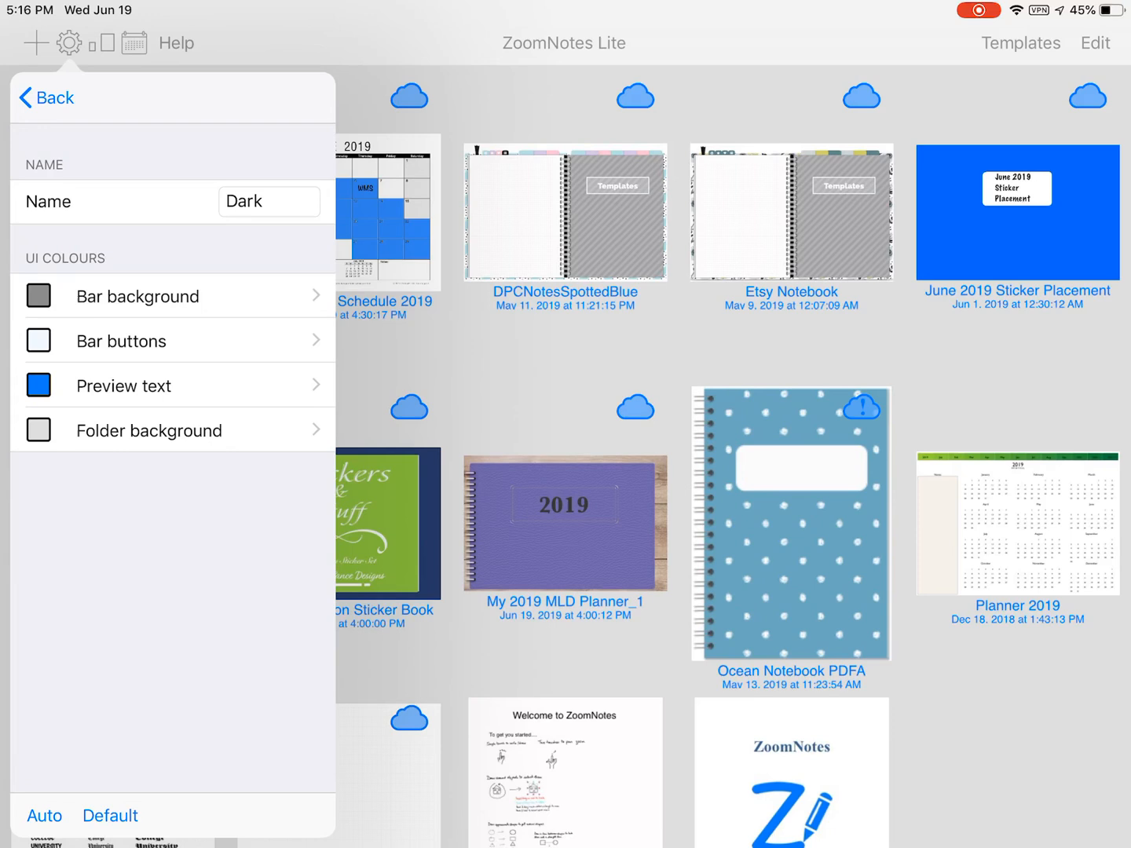
click(45, 97)
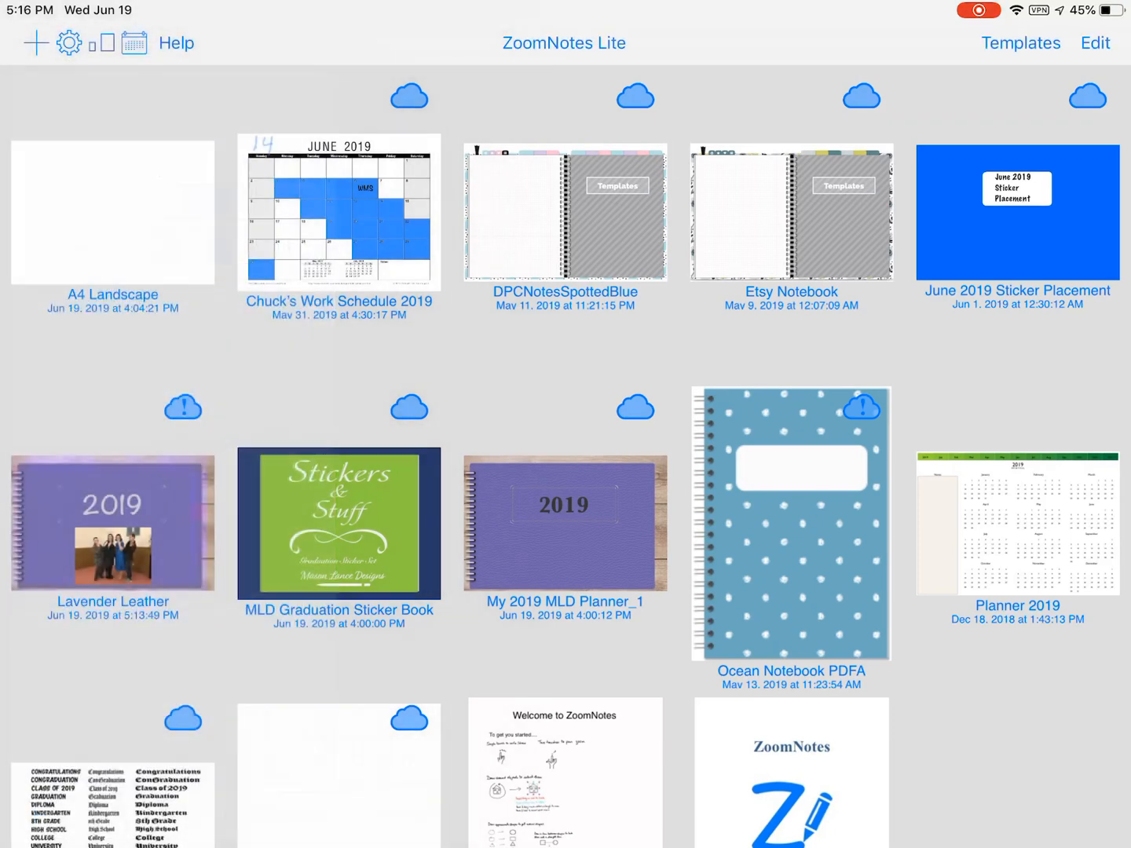
Double-tap the Lavender Leather notebook thumbnail to open its A4 Landscape grid page
click(112, 523)
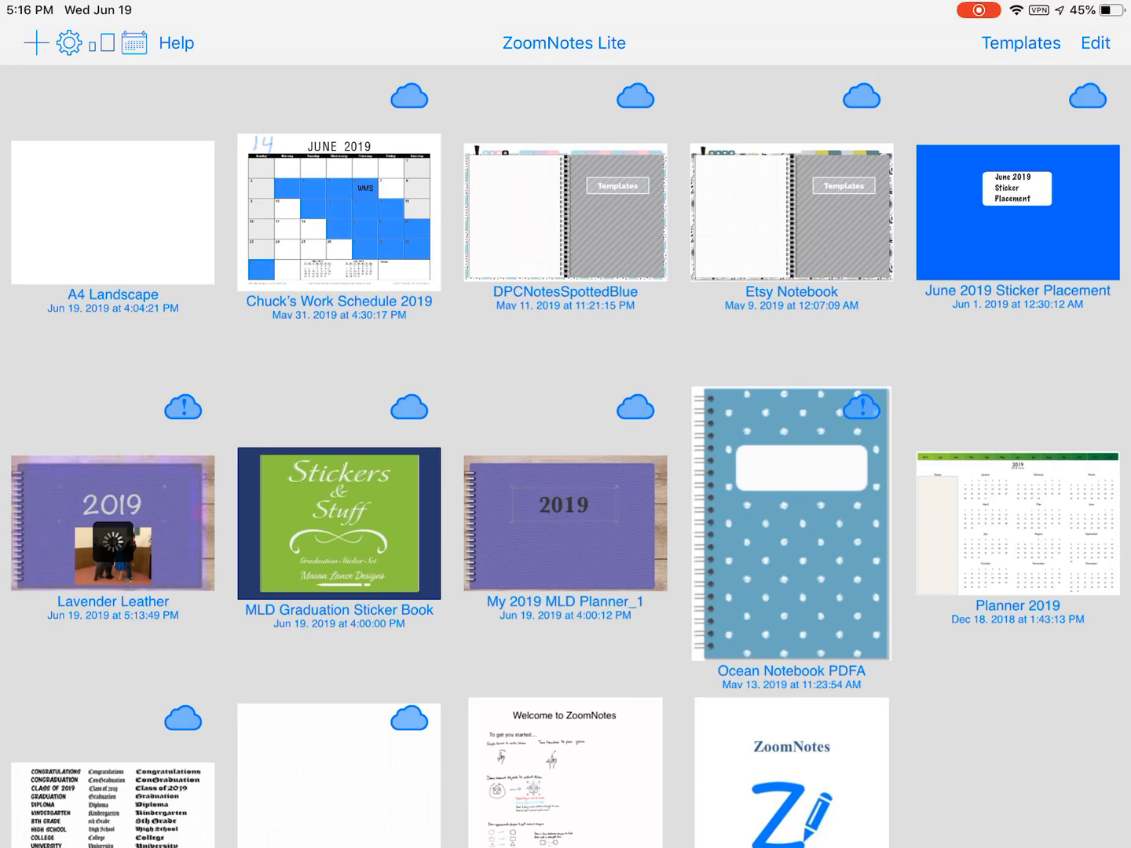
double_click(112, 212)
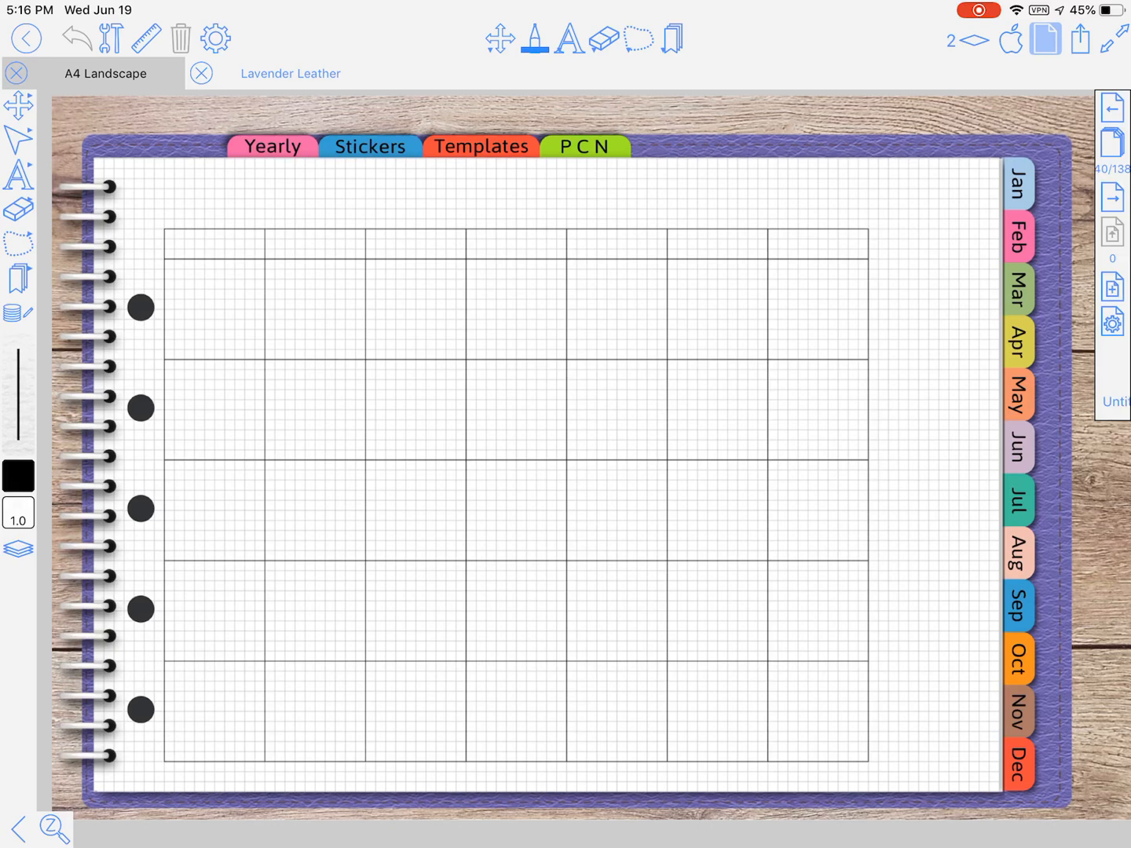
Swap the top toolbar's Text tool for a highlighter and its Eraser for the Symbols tool
click(570, 39)
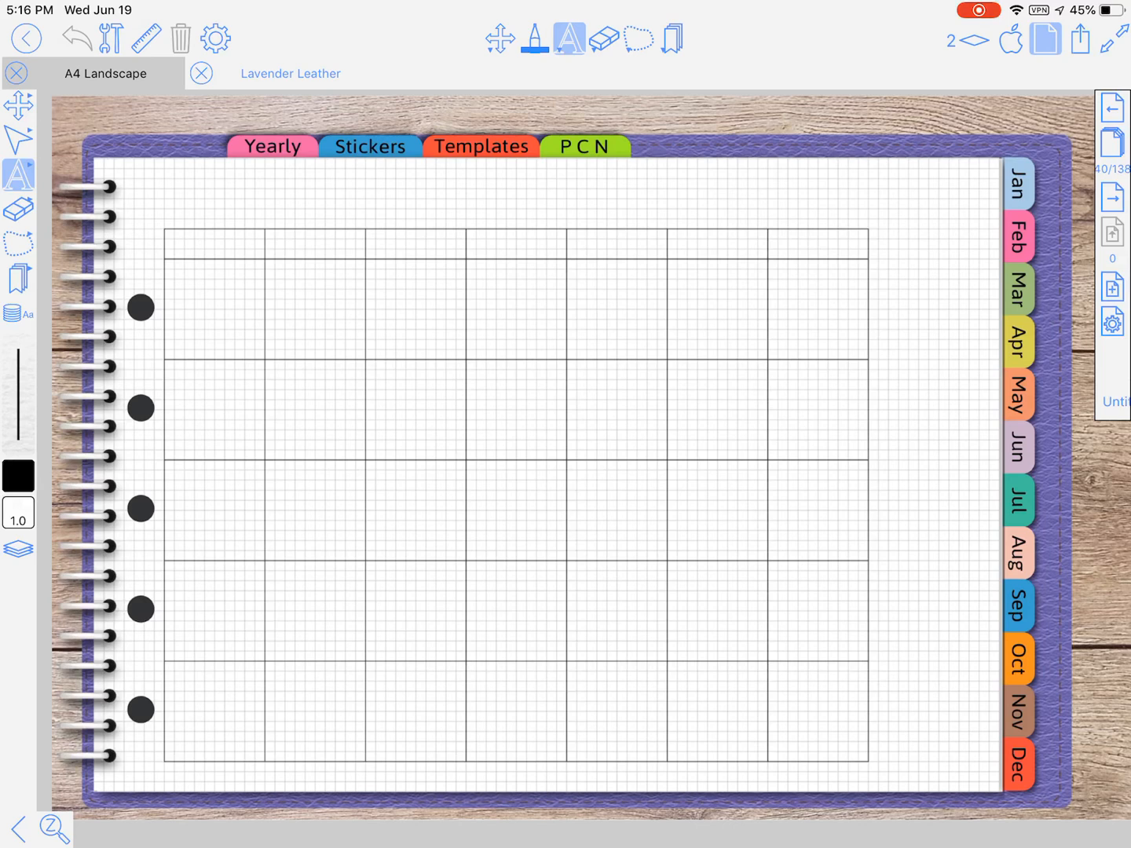
click(570, 40)
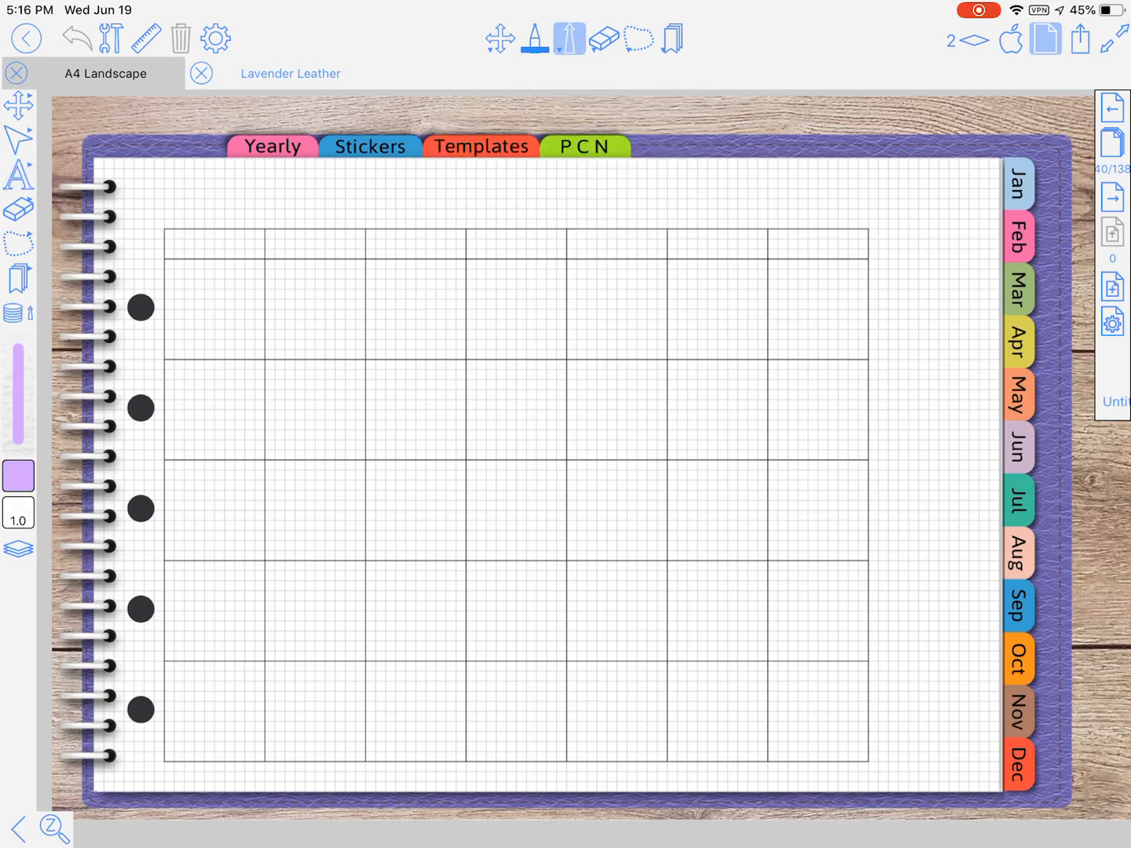
click(604, 40)
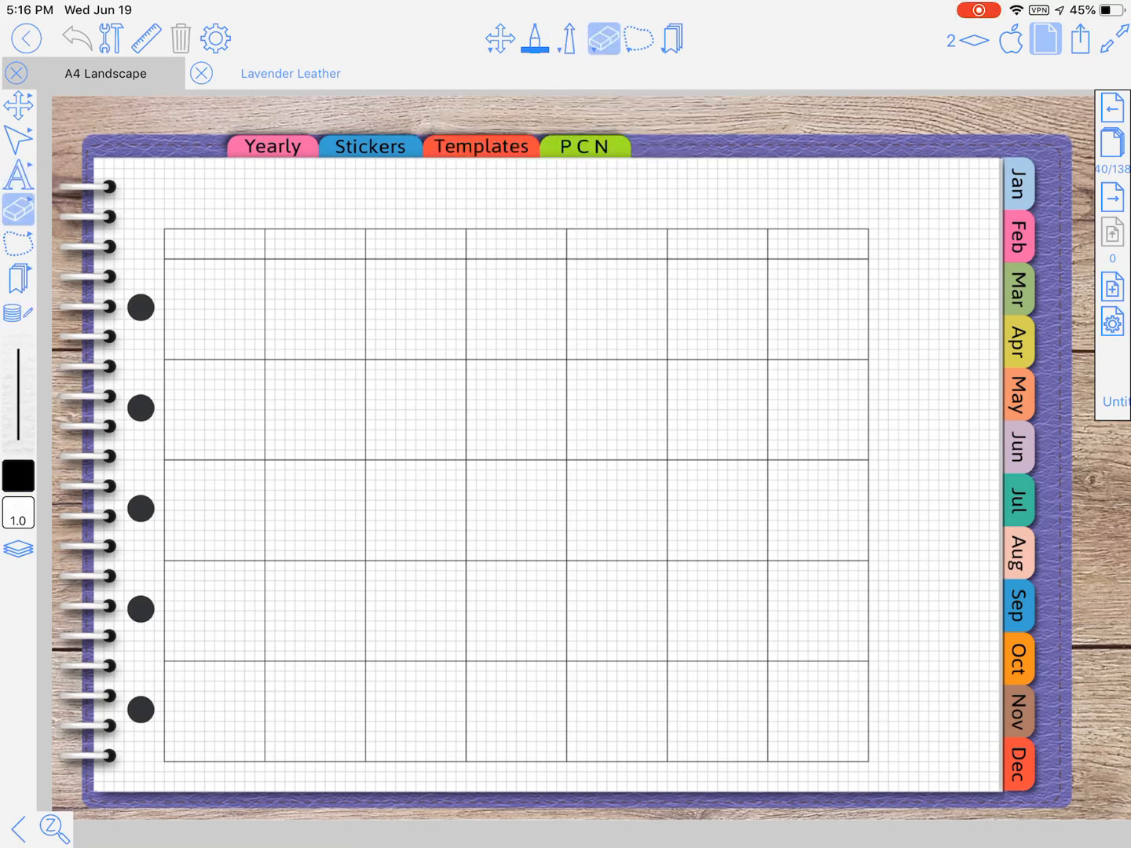
click(603, 40)
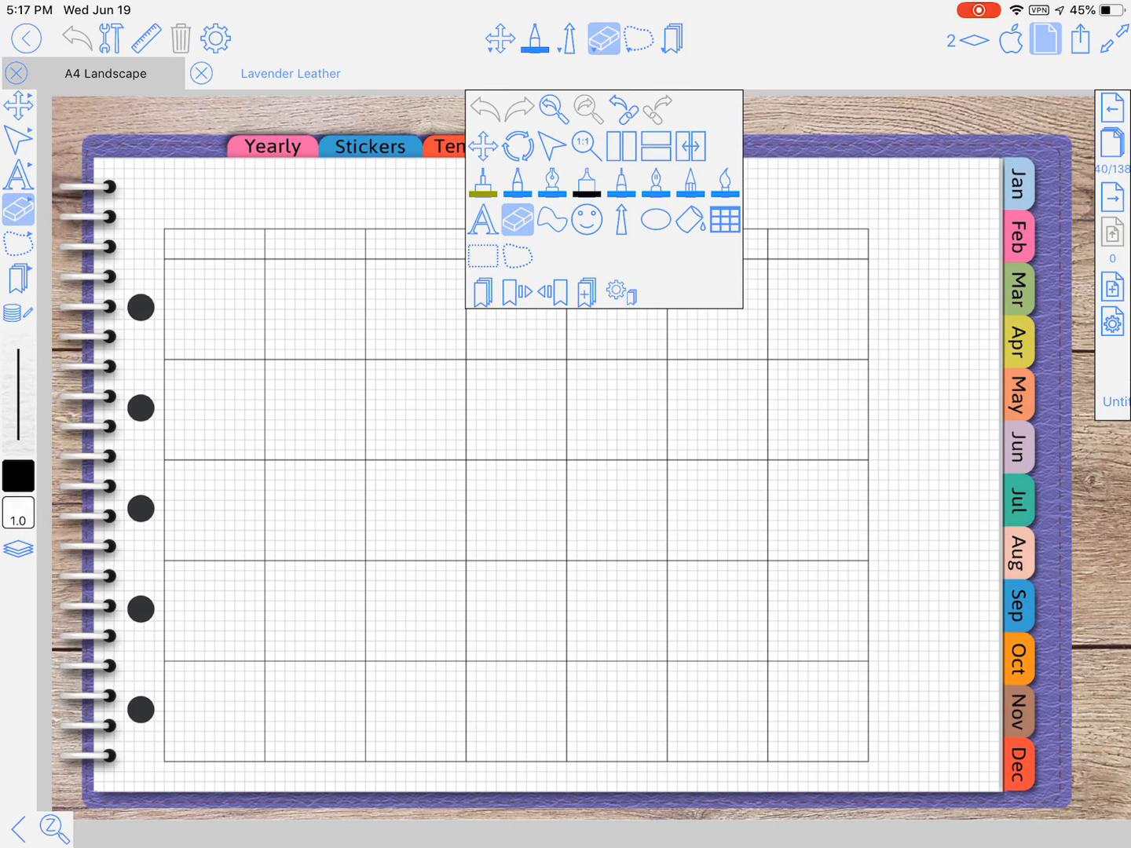
click(584, 218)
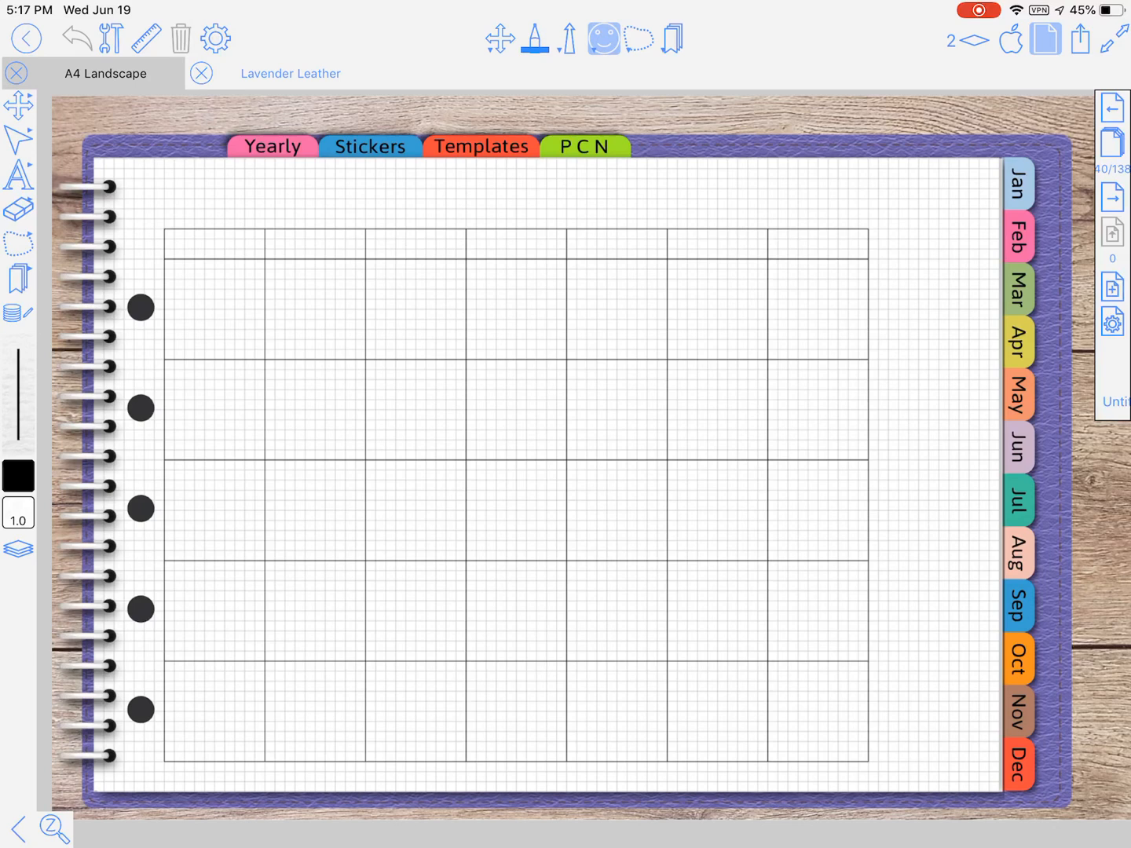
click(603, 38)
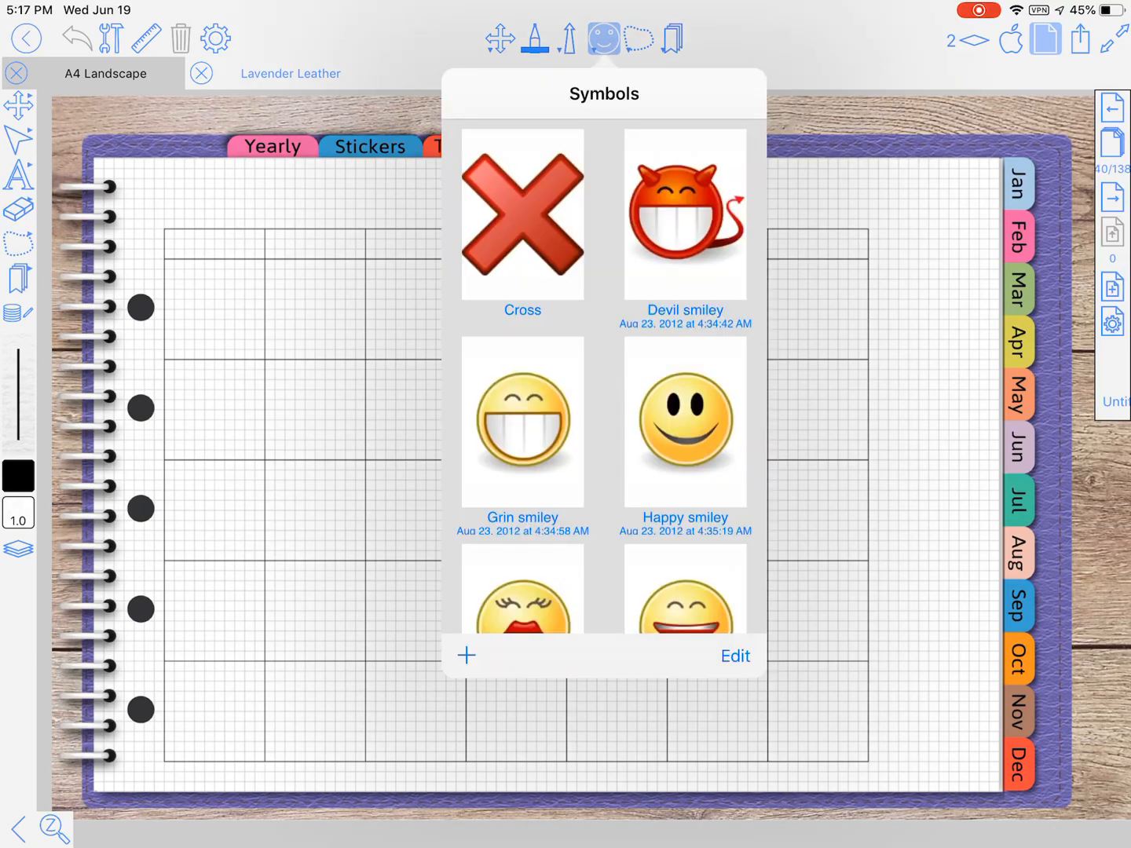
click(604, 39)
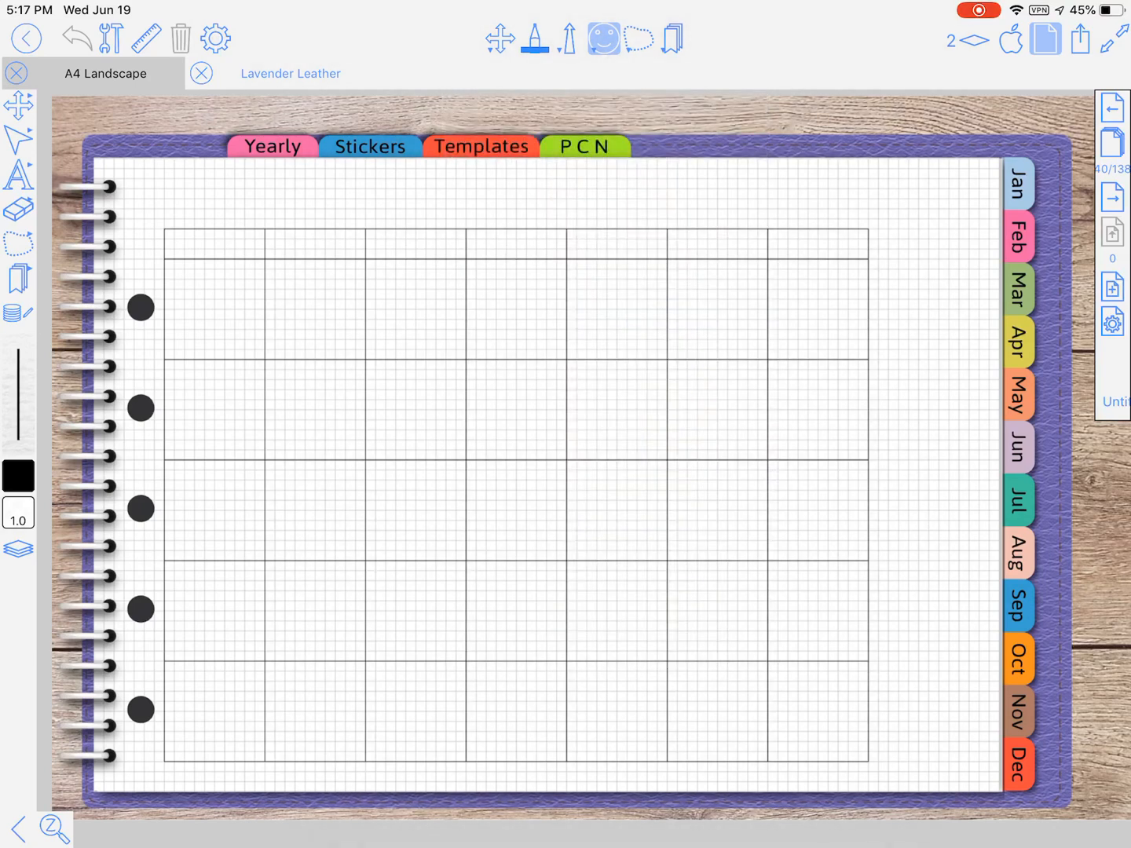